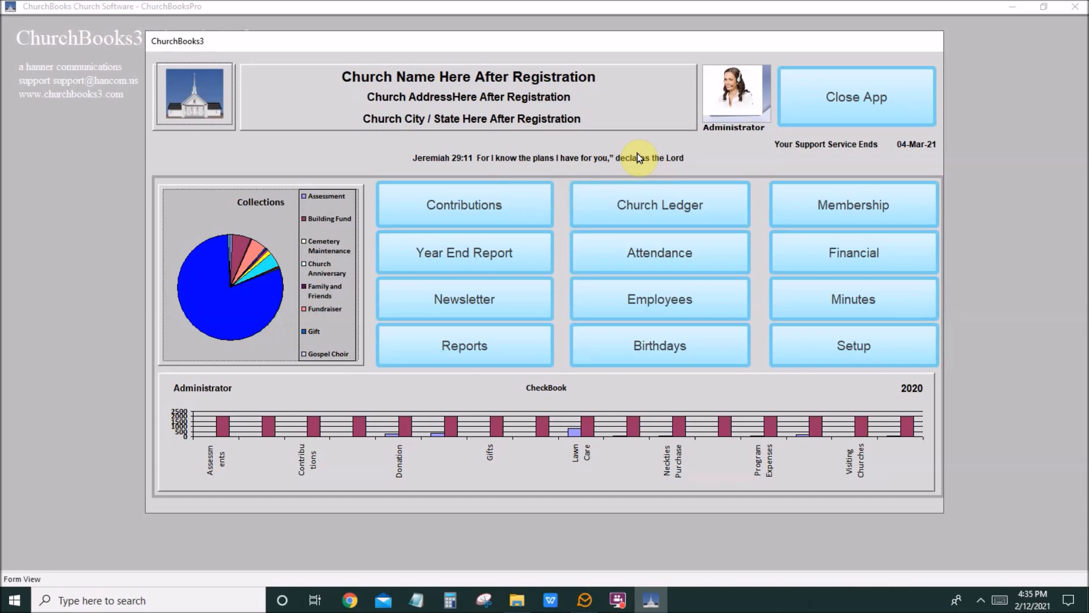
pyautogui.moveTo(545, 361)
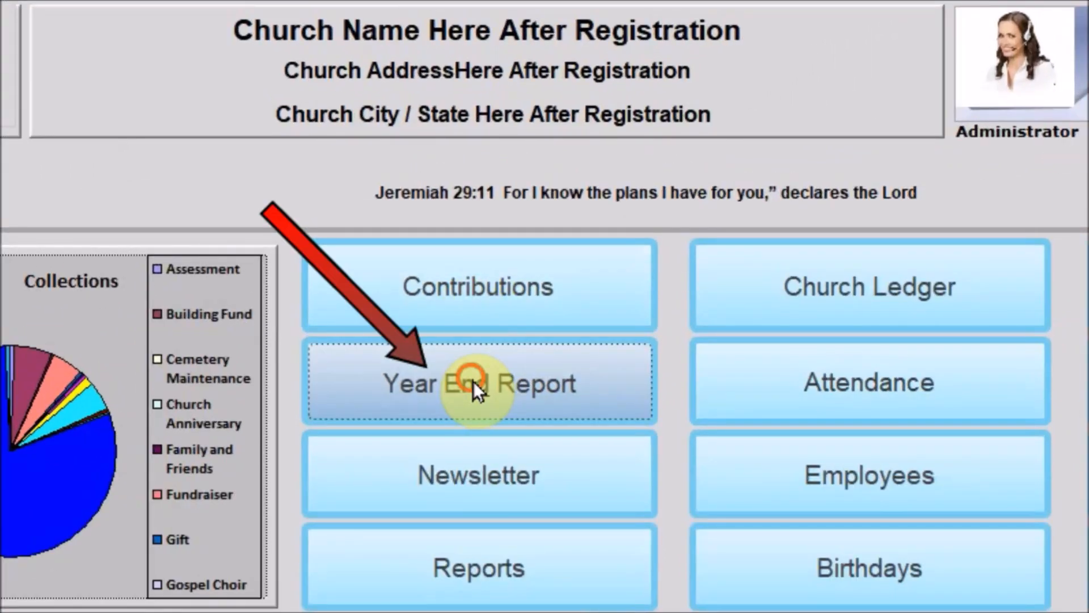
# Enter the Year End Report module and cycle member visibility through Archived, Closed, then back to Active.
pyautogui.click(478, 382)
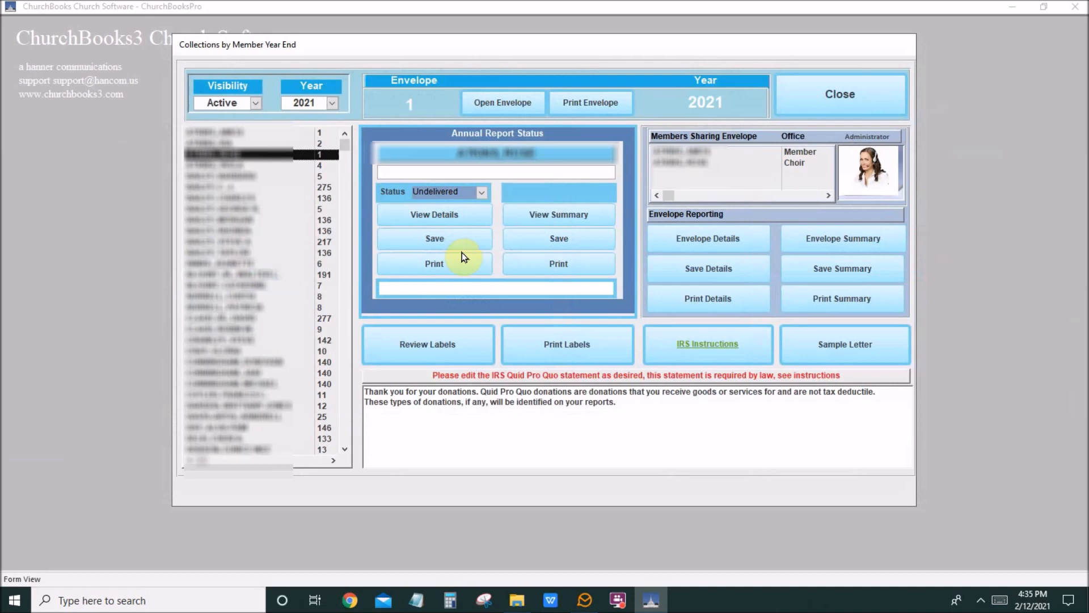
pyautogui.moveTo(457, 251)
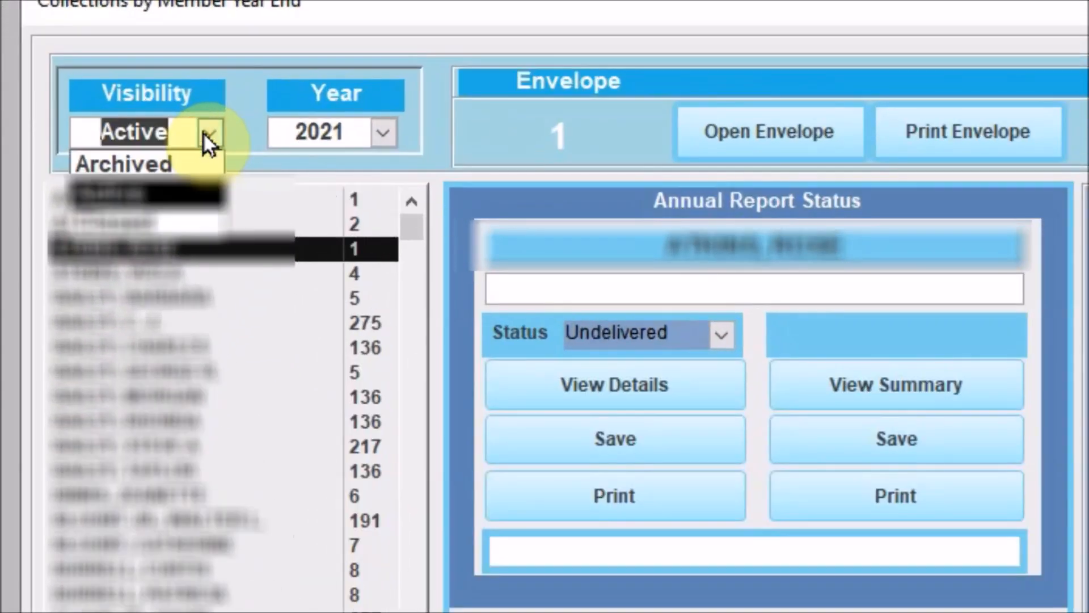
pyautogui.click(132, 164)
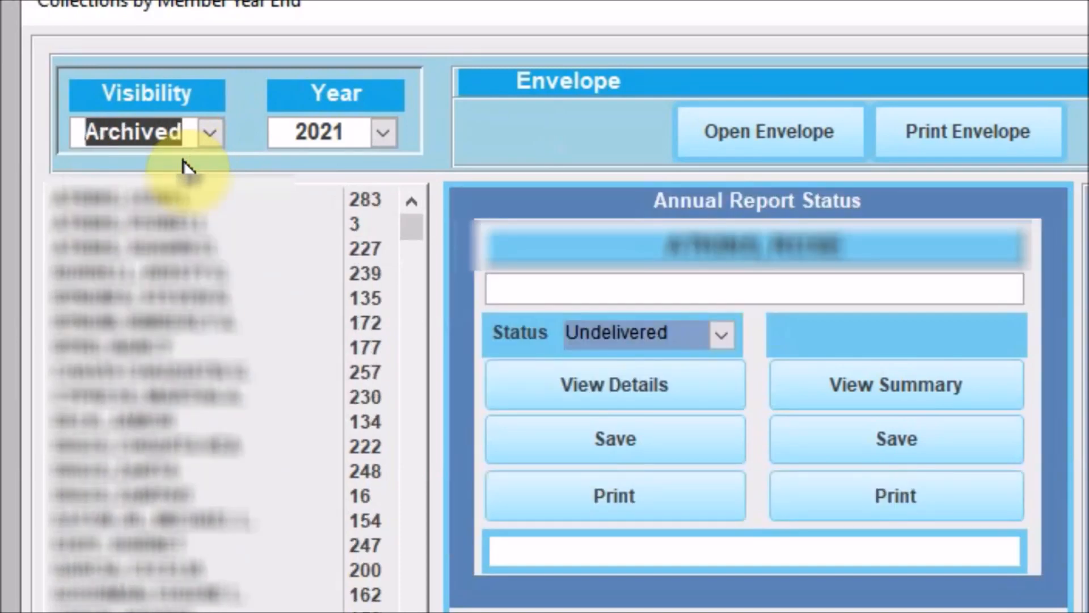
pyautogui.click(208, 131)
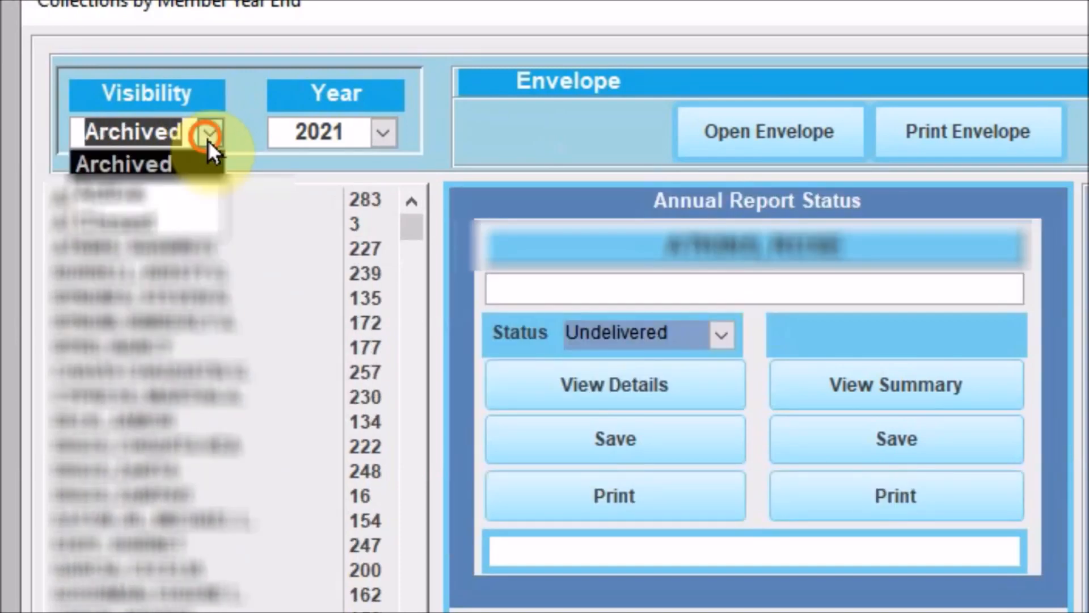
pyautogui.click(209, 131)
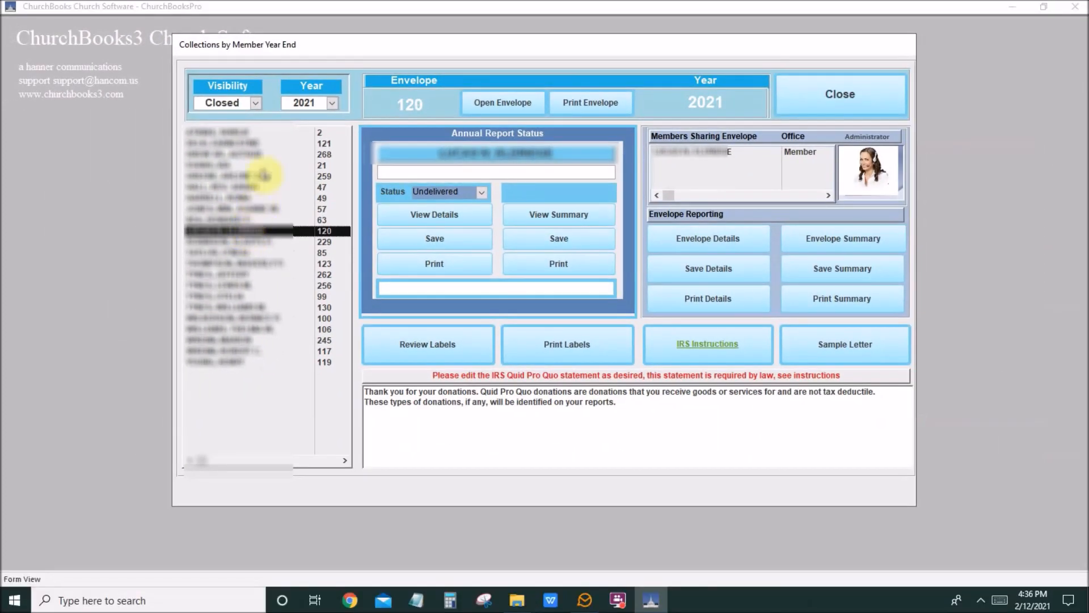
pyautogui.click(254, 103)
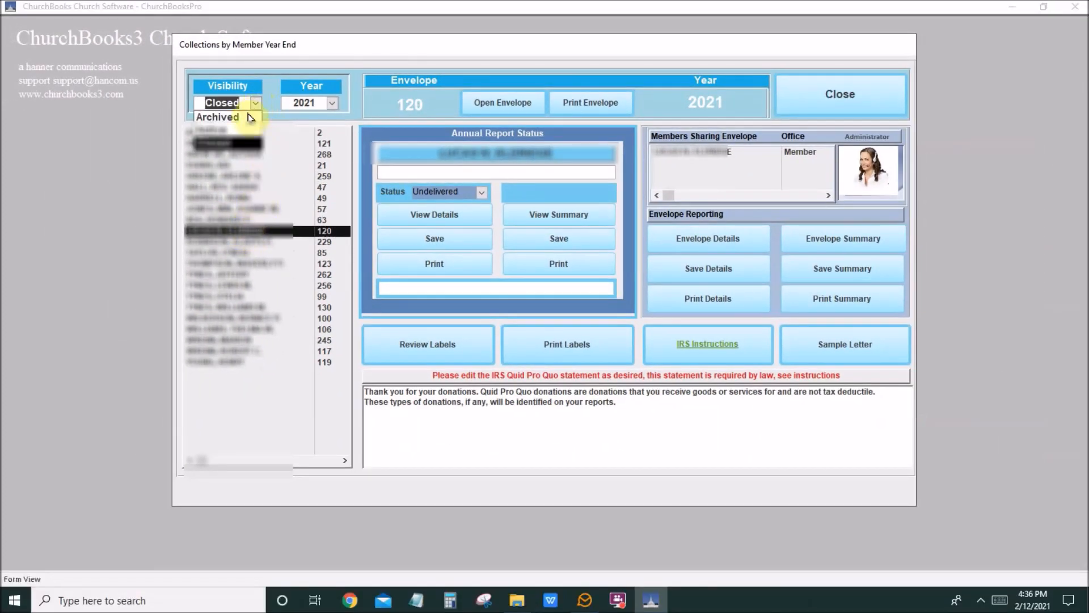
pyautogui.click(223, 103)
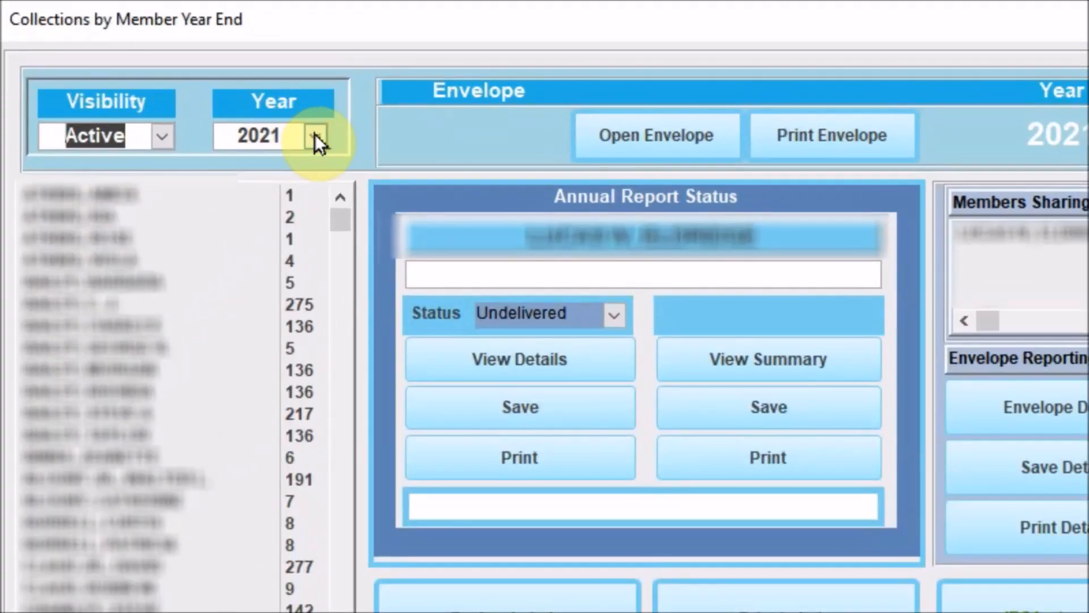
# Set the report year to 2020 and select the envelope 1 member in the list.
pyautogui.click(314, 135)
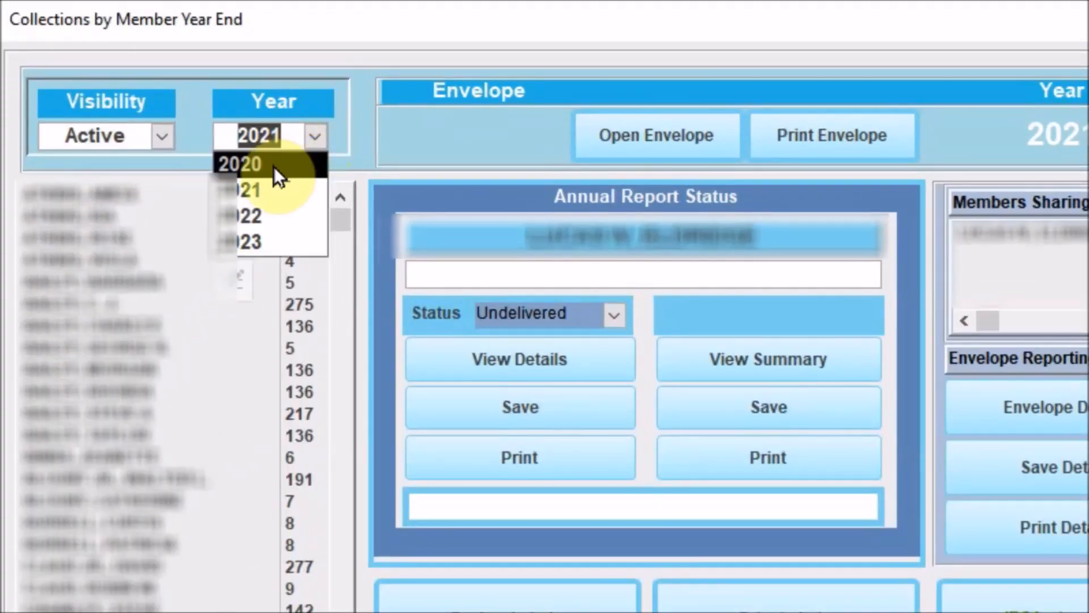
pyautogui.click(239, 164)
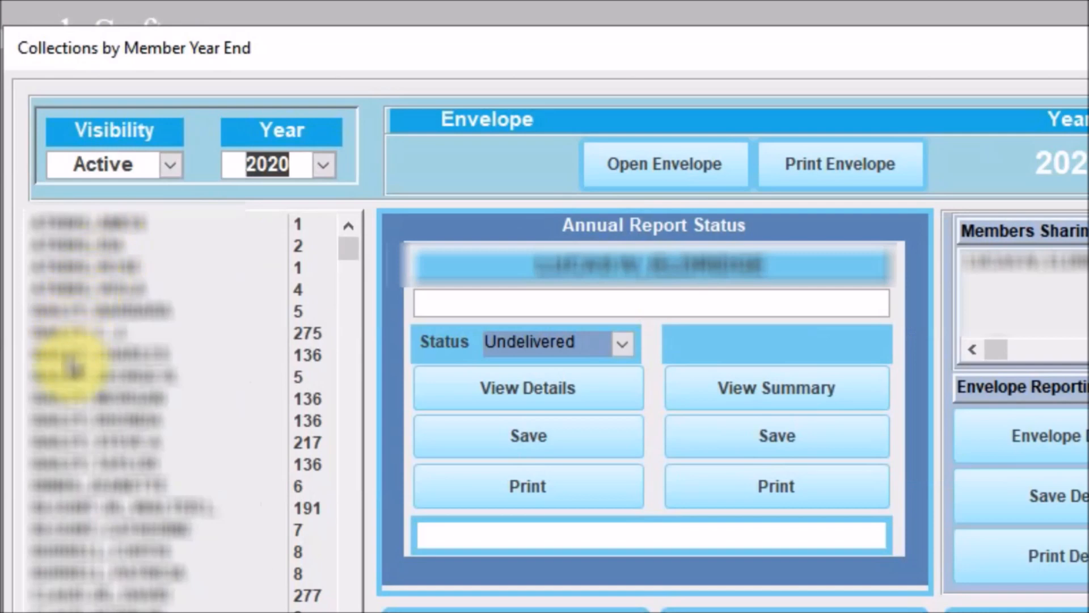
pyautogui.click(105, 265)
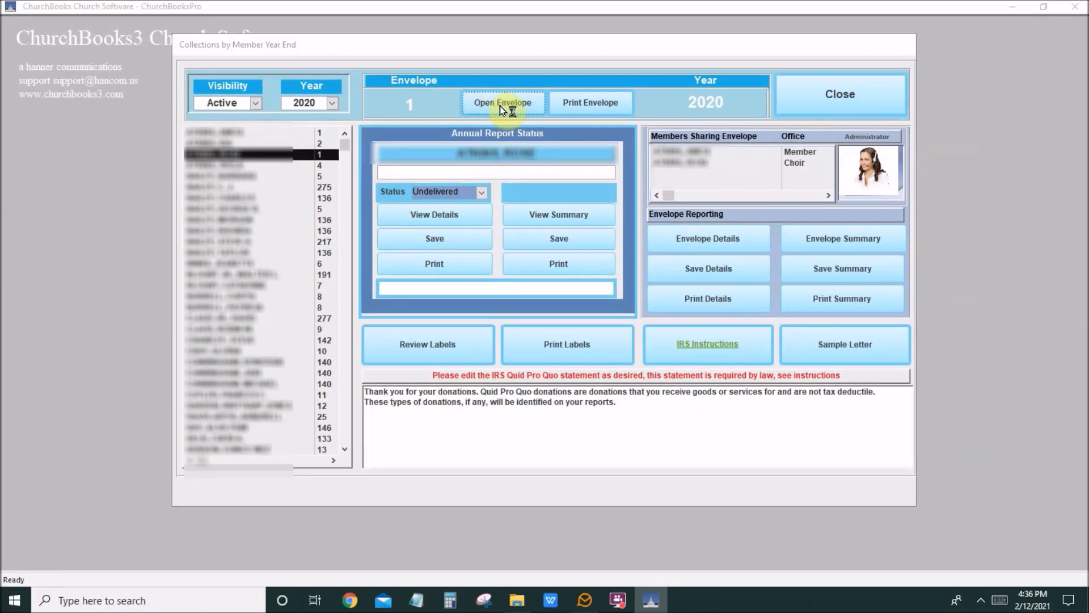
pyautogui.click(502, 102)
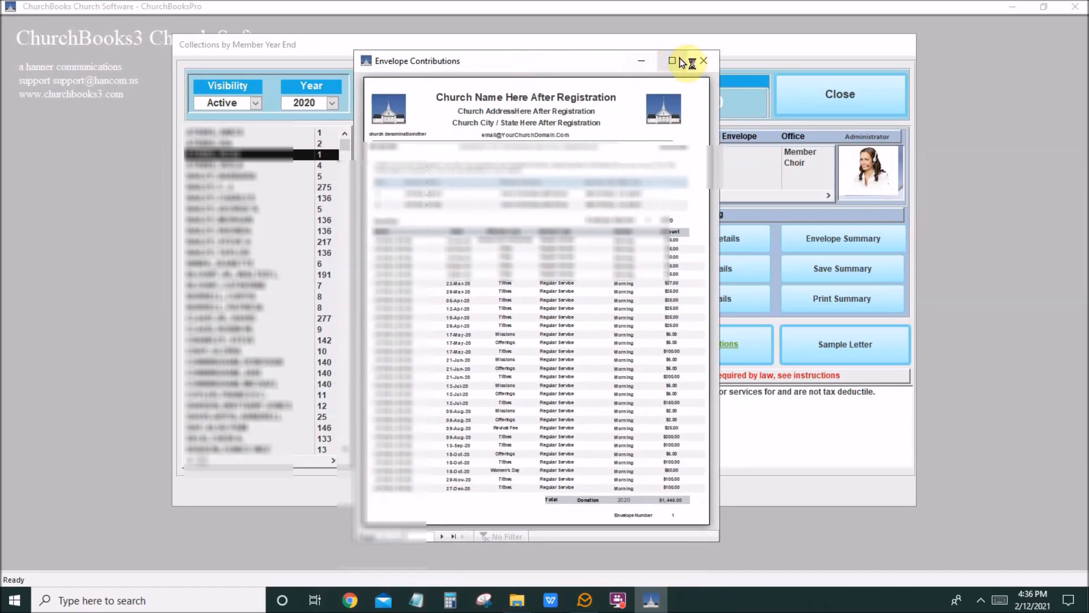
pyautogui.click(672, 60)
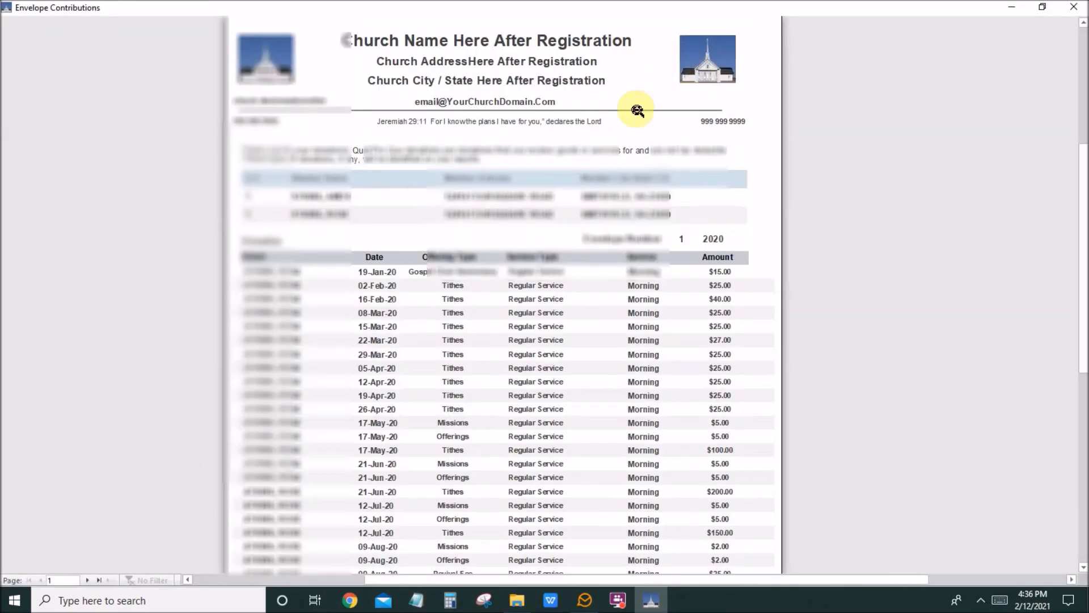
pyautogui.scroll(-3)
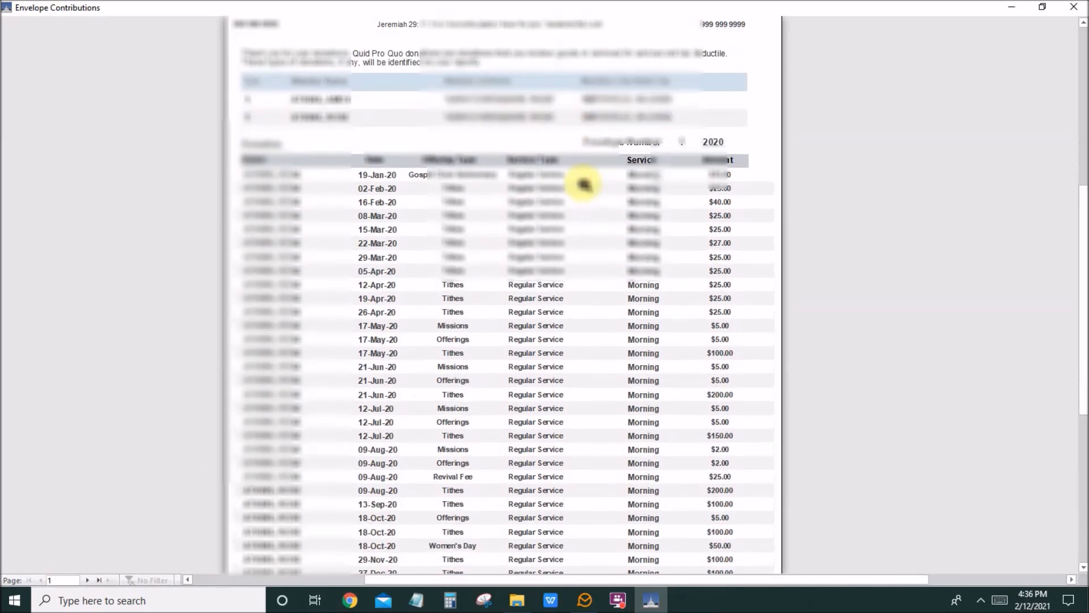
pyautogui.scroll(-3)
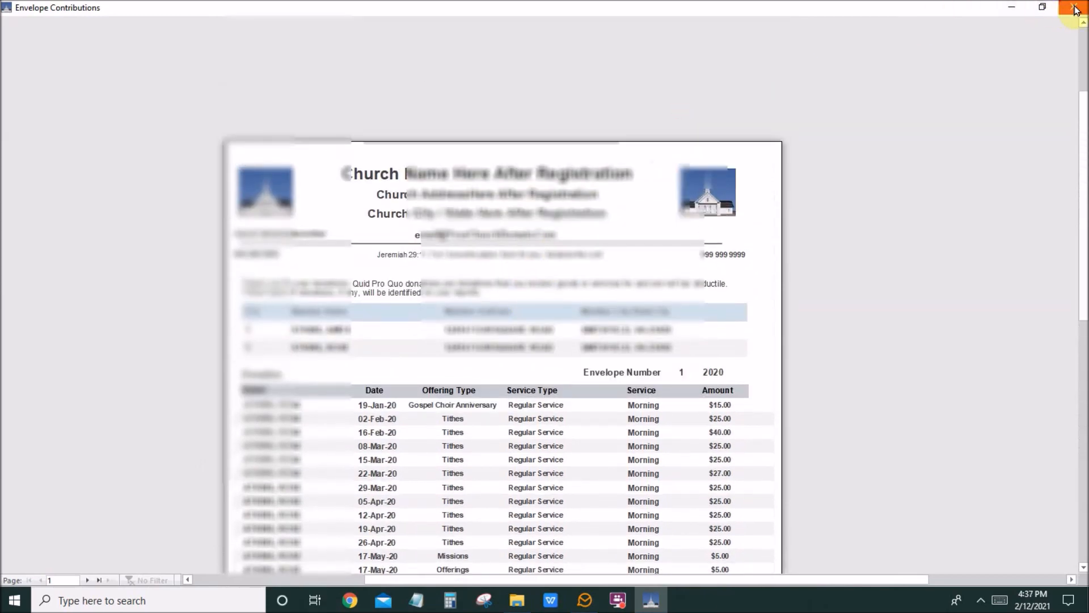
pyautogui.click(1076, 8)
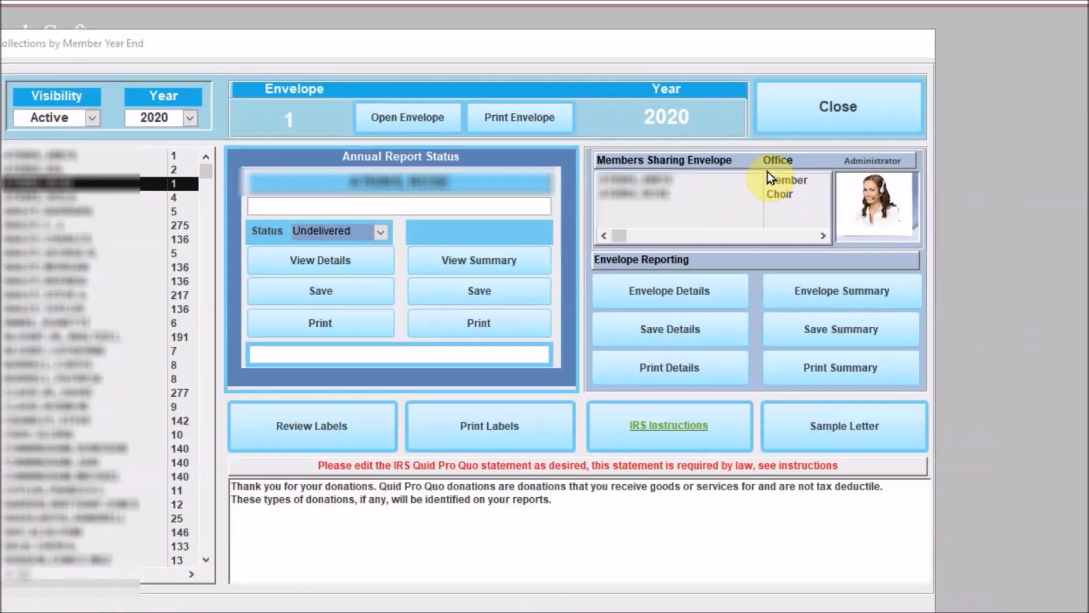
# Change envelope 1's 2020 annual report status to Printed, then back to Undelivered.
pyautogui.click(1043, 7)
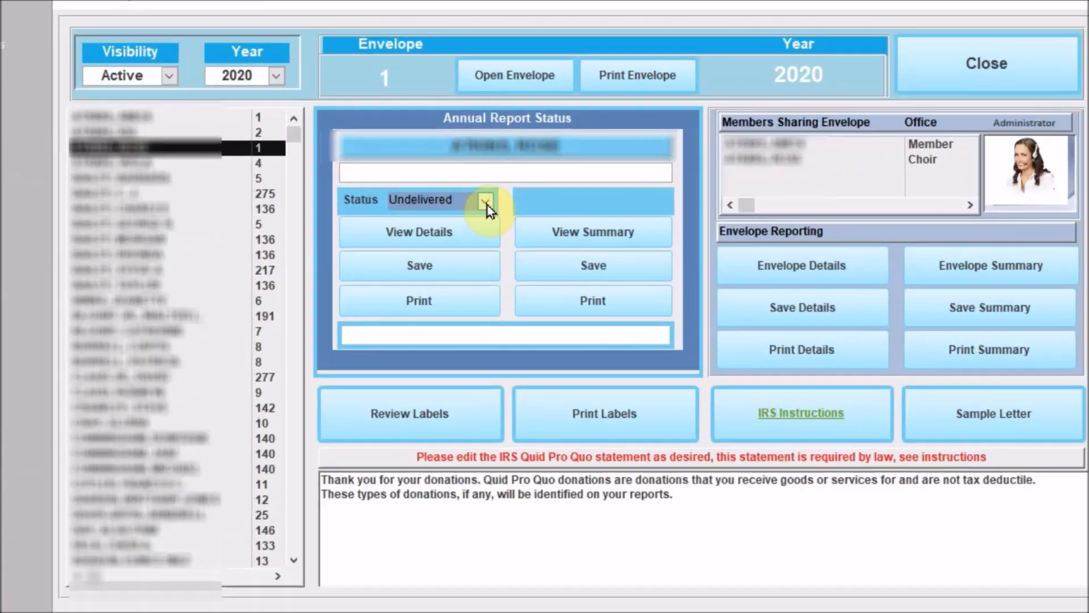
pyautogui.click(487, 200)
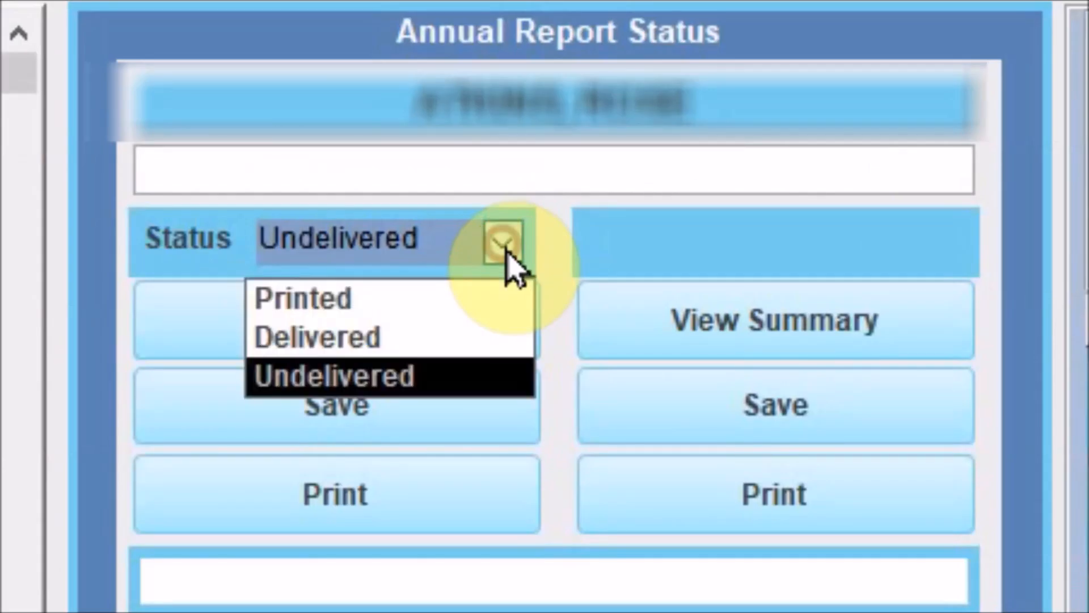
pyautogui.click(302, 298)
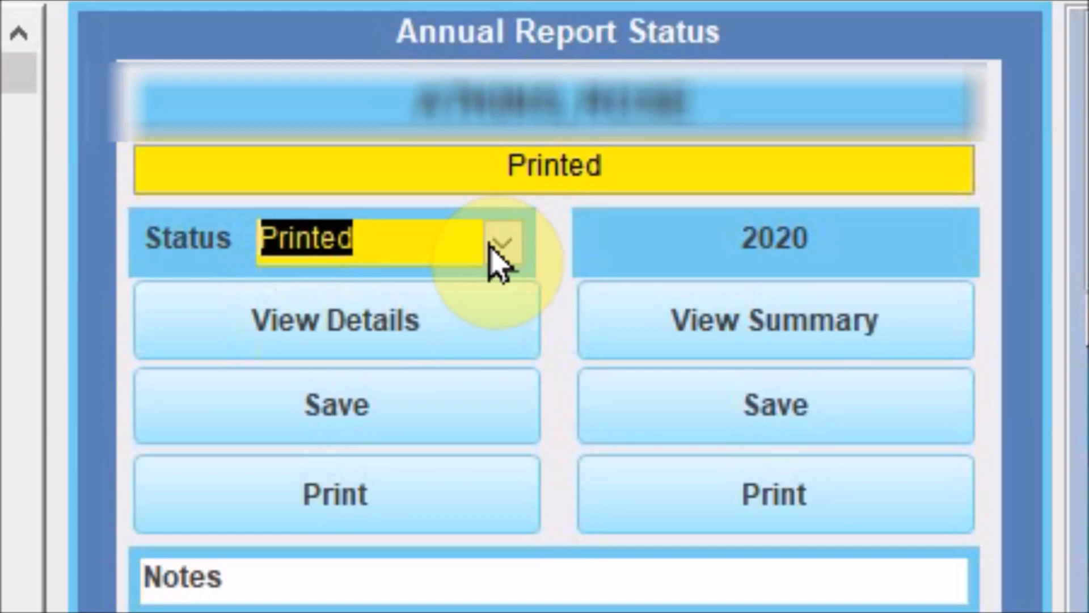
pyautogui.moveTo(409, 340)
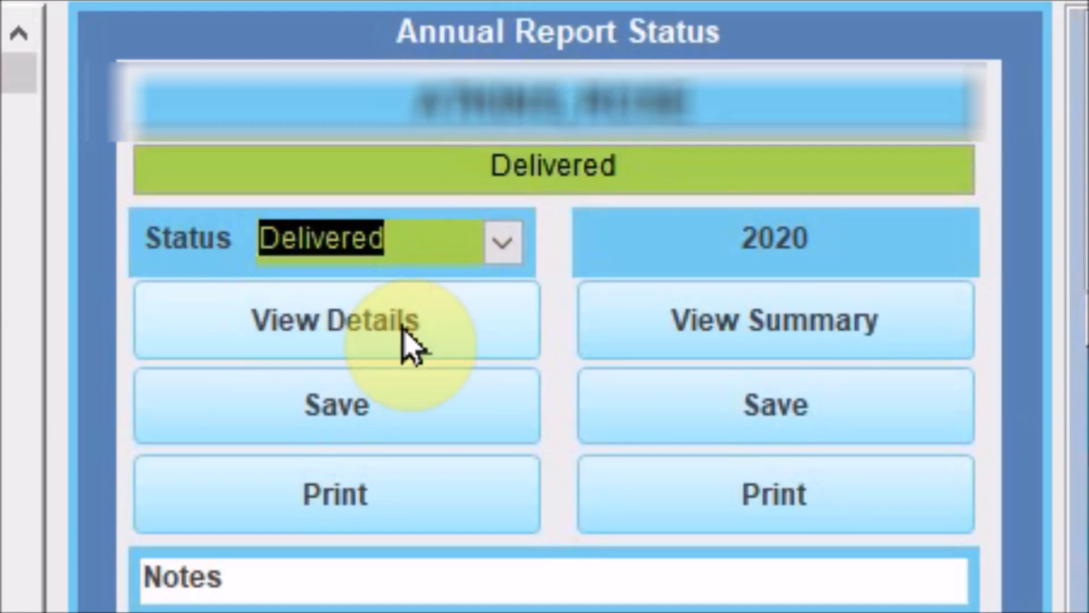
pyautogui.click(501, 240)
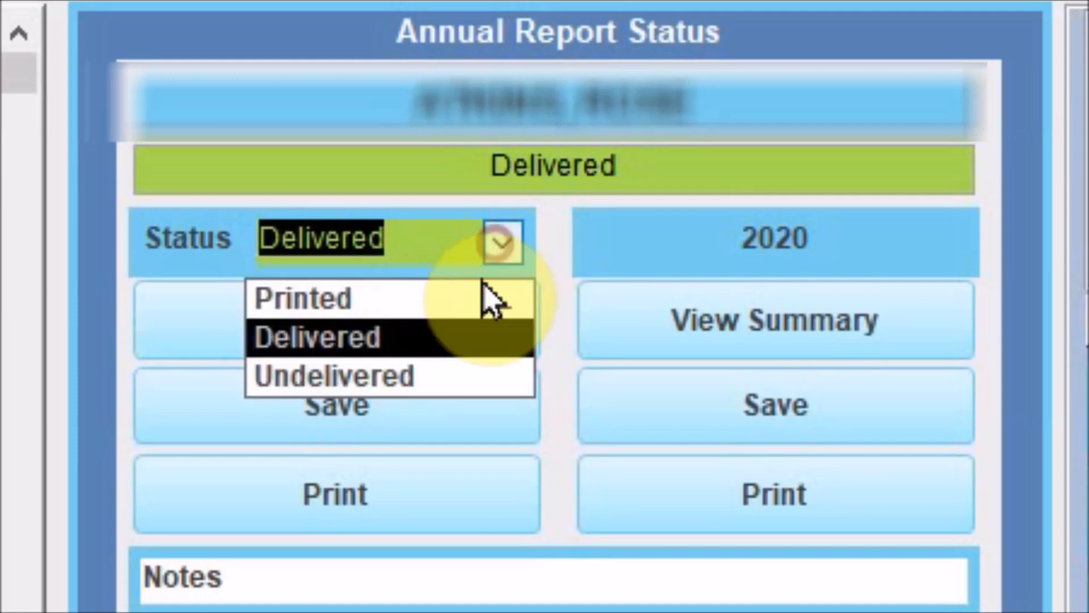
pyautogui.click(333, 376)
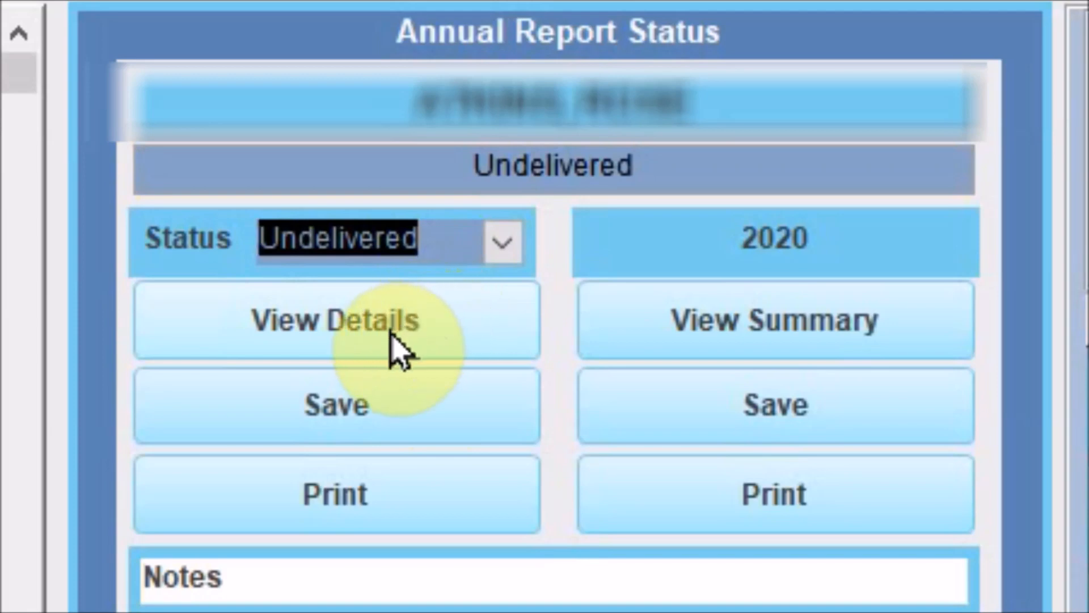
pyautogui.moveTo(354, 402)
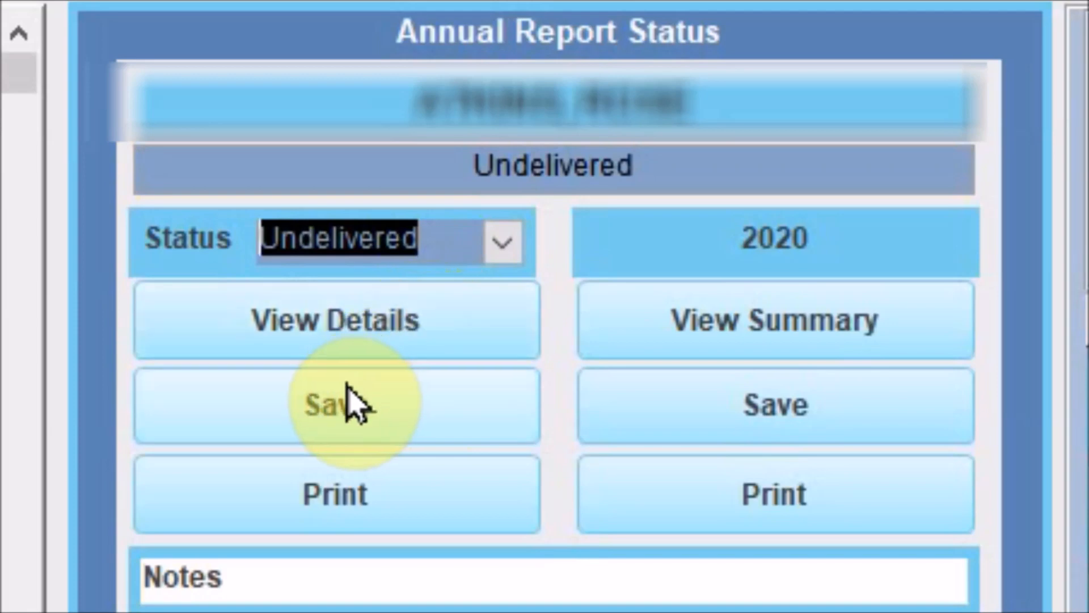
pyautogui.moveTo(337, 327)
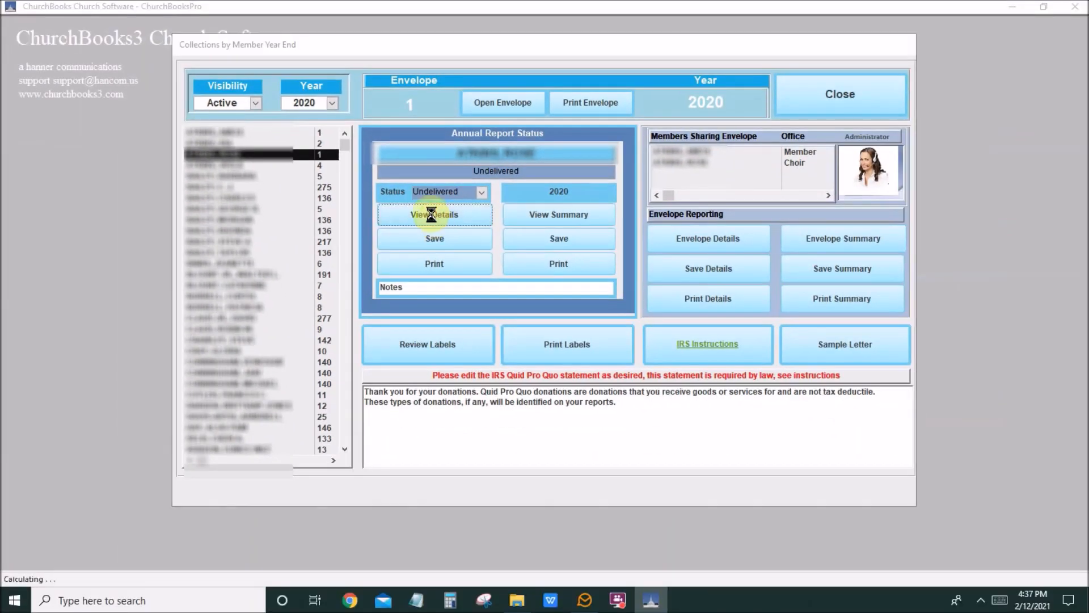
pyautogui.click(434, 214)
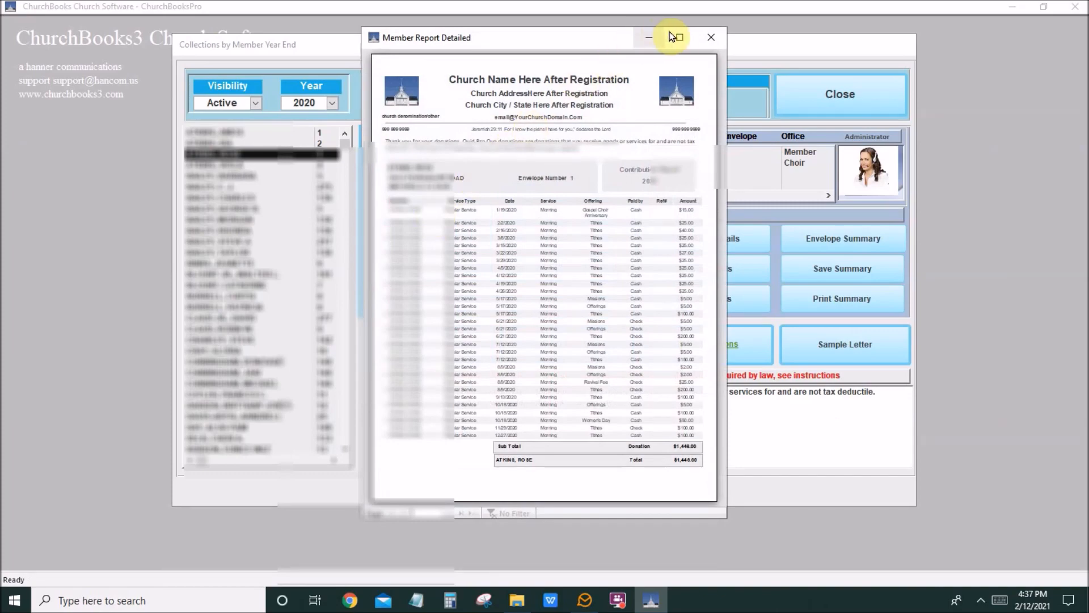
pyautogui.click(647, 36)
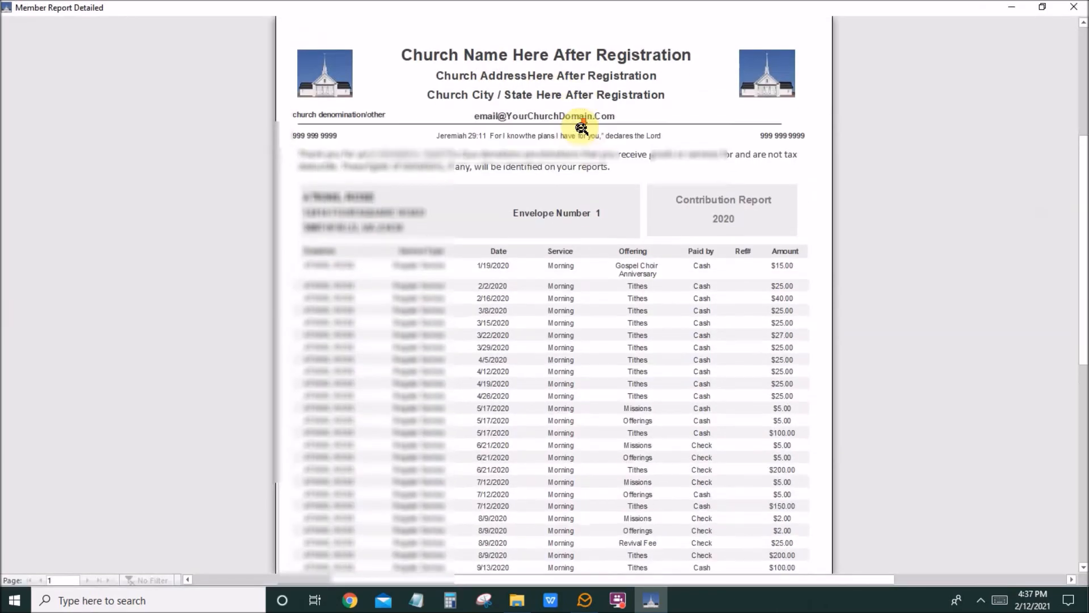
pyautogui.moveTo(497, 351)
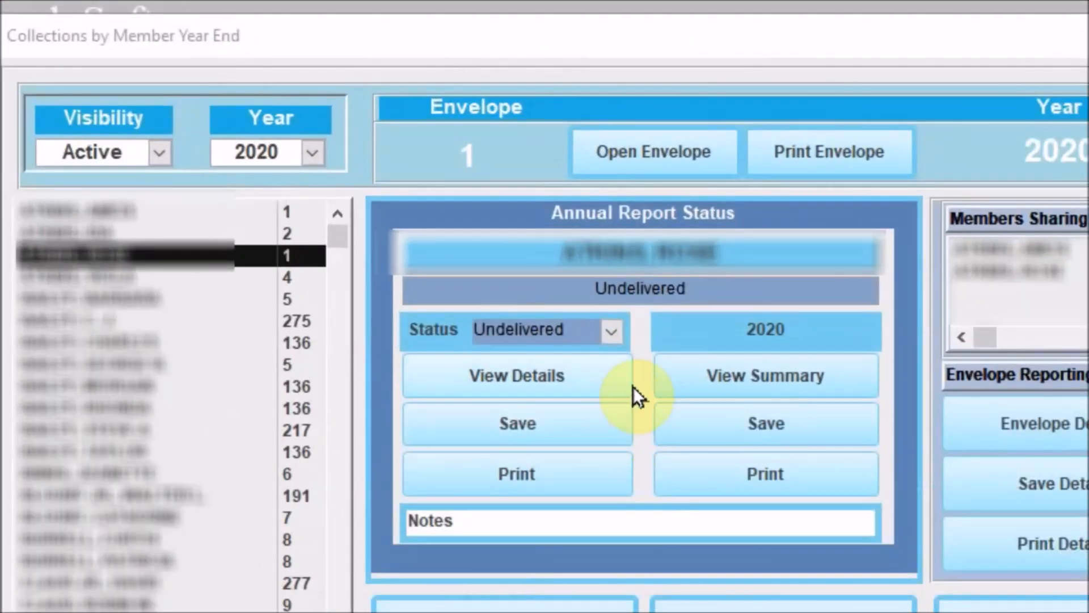
pyautogui.click(763, 375)
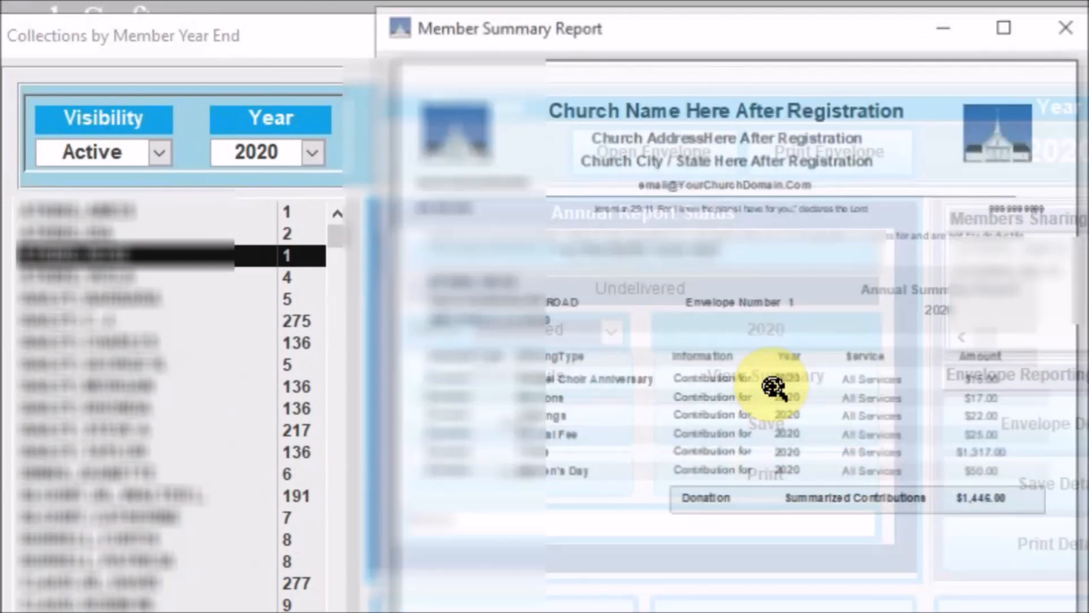
pyautogui.click(1002, 22)
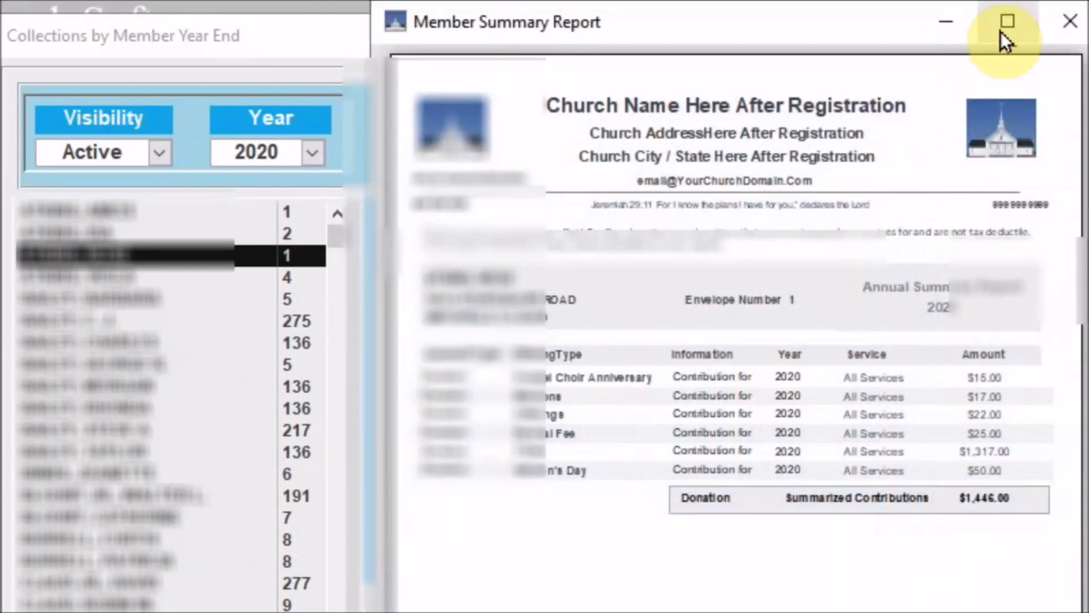
pyautogui.click(1006, 21)
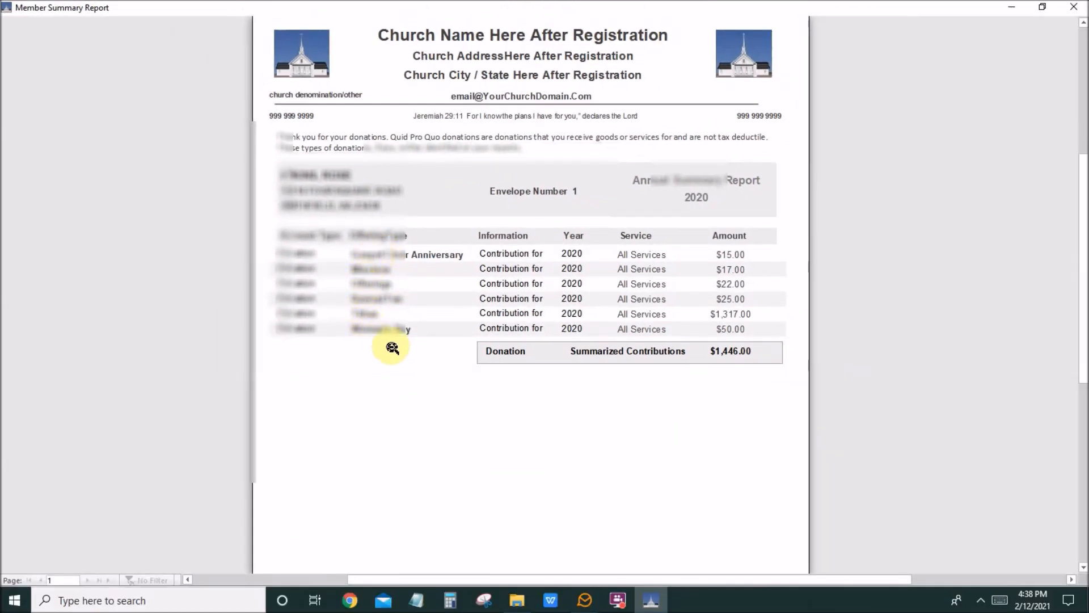
pyautogui.moveTo(568, 348)
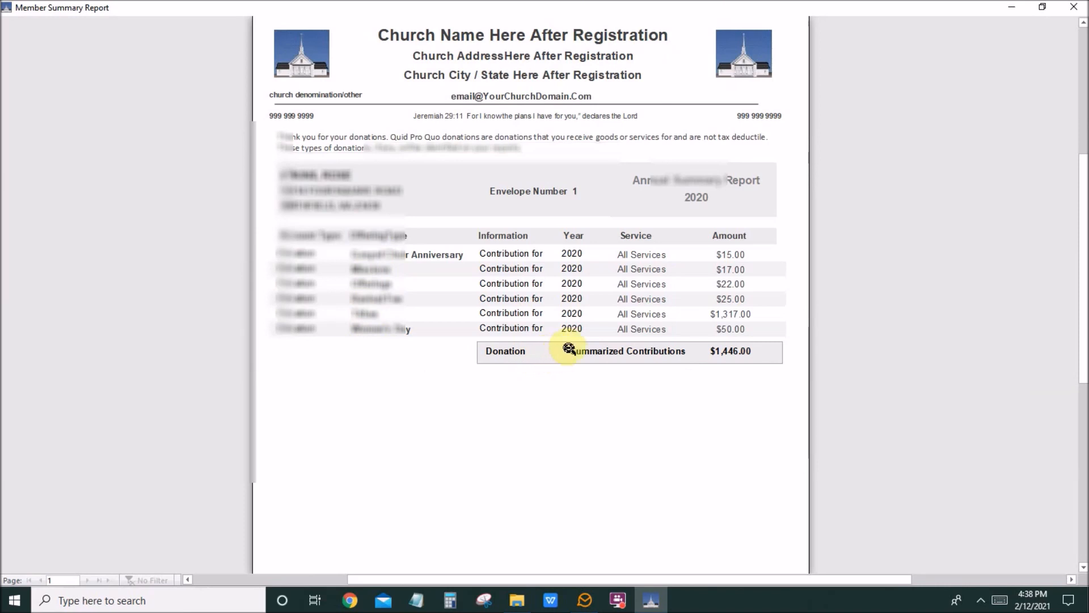
pyautogui.moveTo(1011, 38)
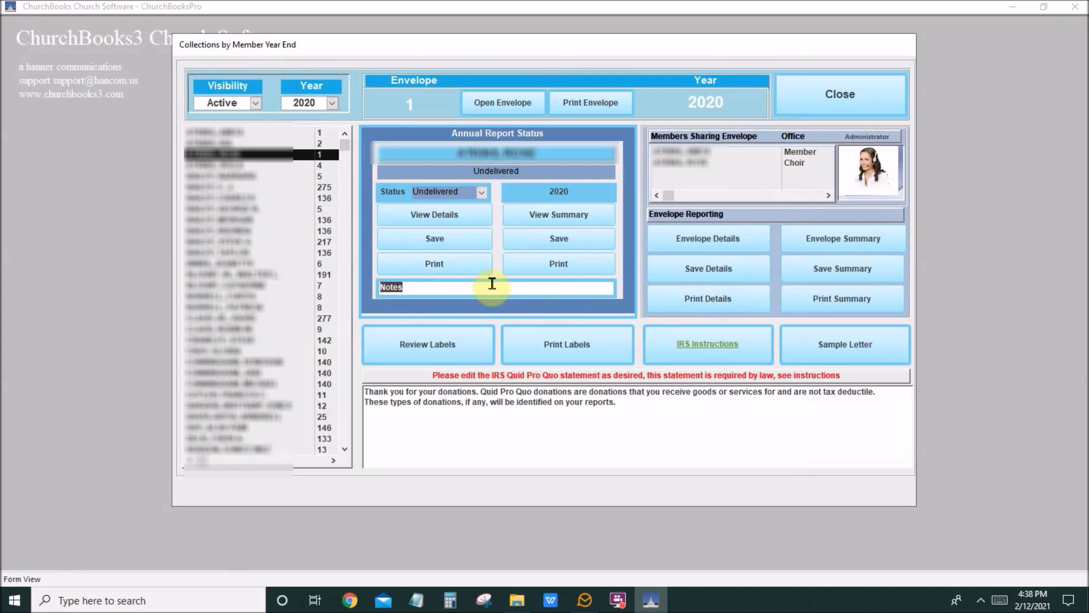
pyautogui.moveTo(457, 256)
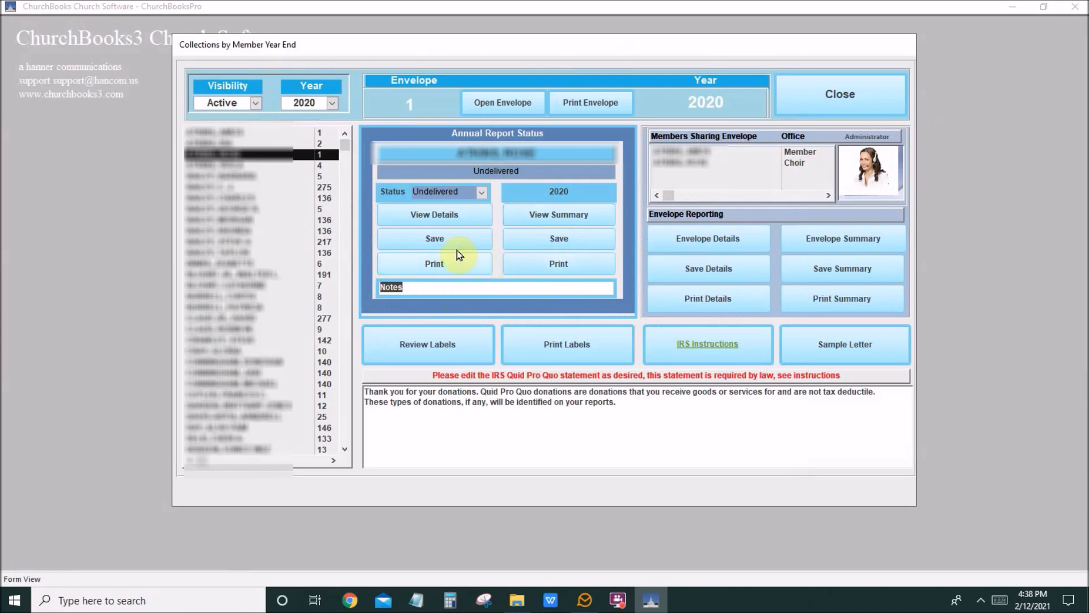
pyautogui.click(433, 238)
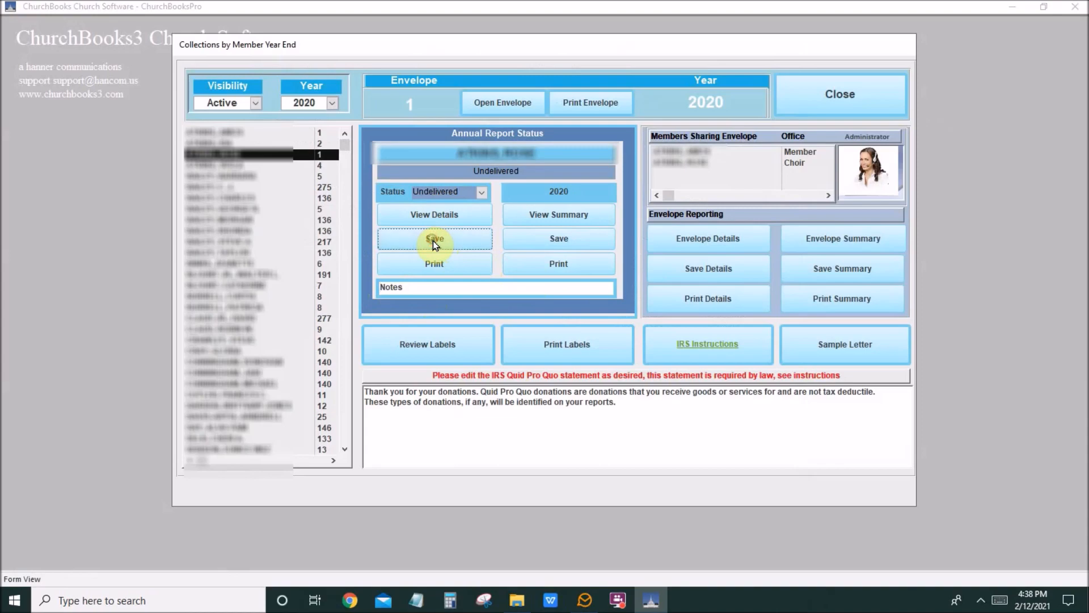
pyautogui.click(433, 238)
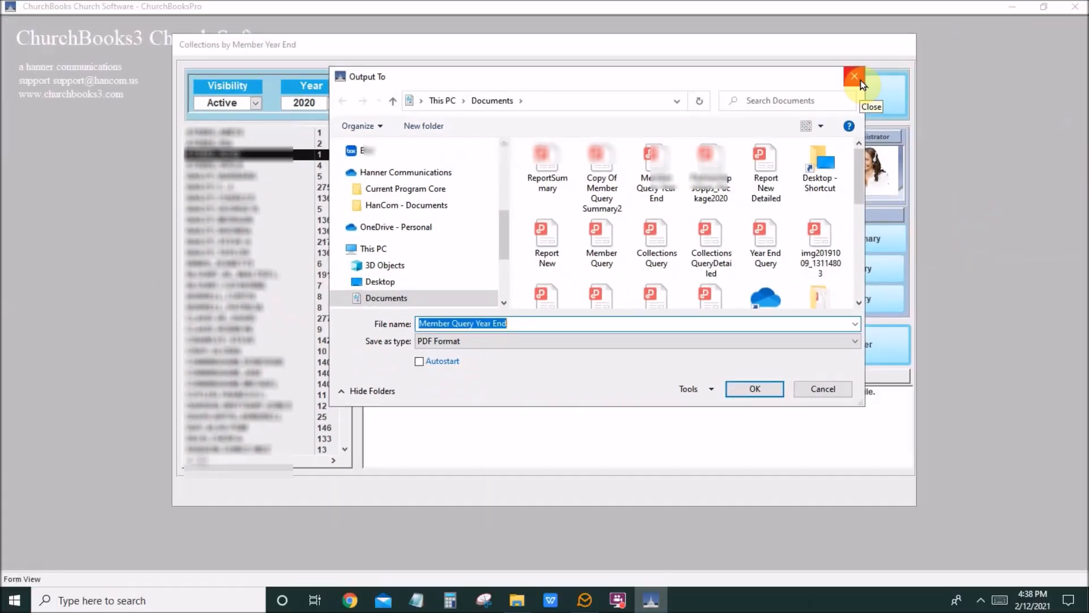
pyautogui.click(854, 76)
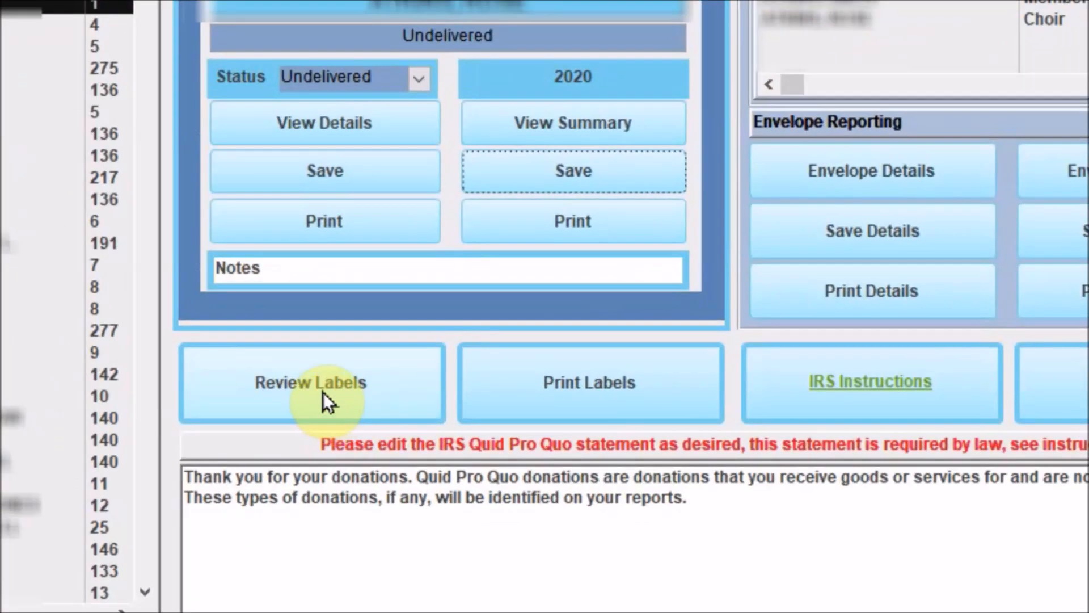
pyautogui.click(310, 383)
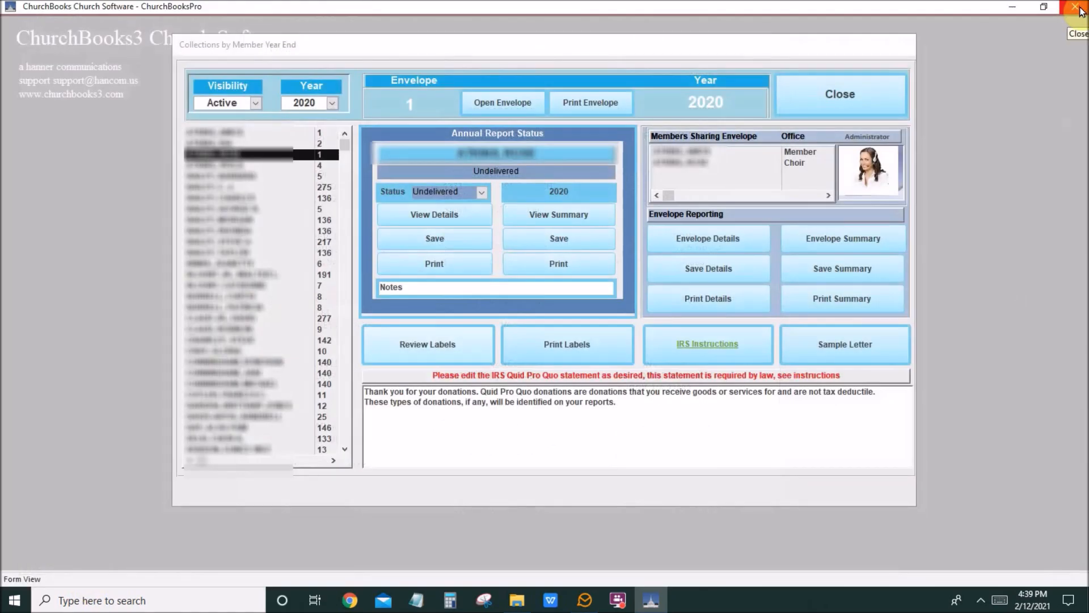
pyautogui.moveTo(567, 345)
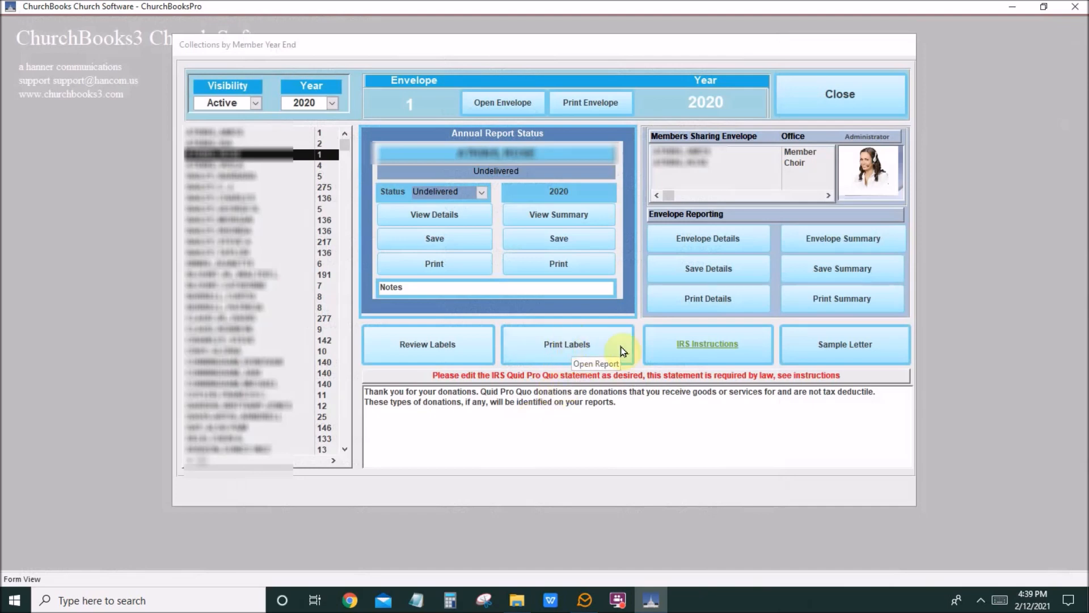
pyautogui.moveTo(707, 343)
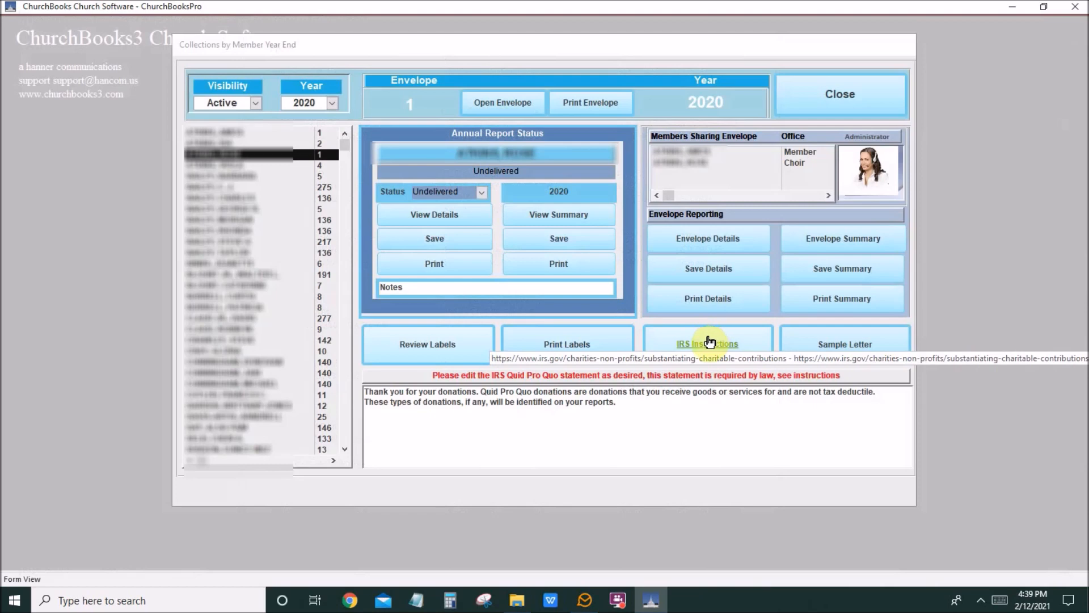
pyautogui.click(706, 344)
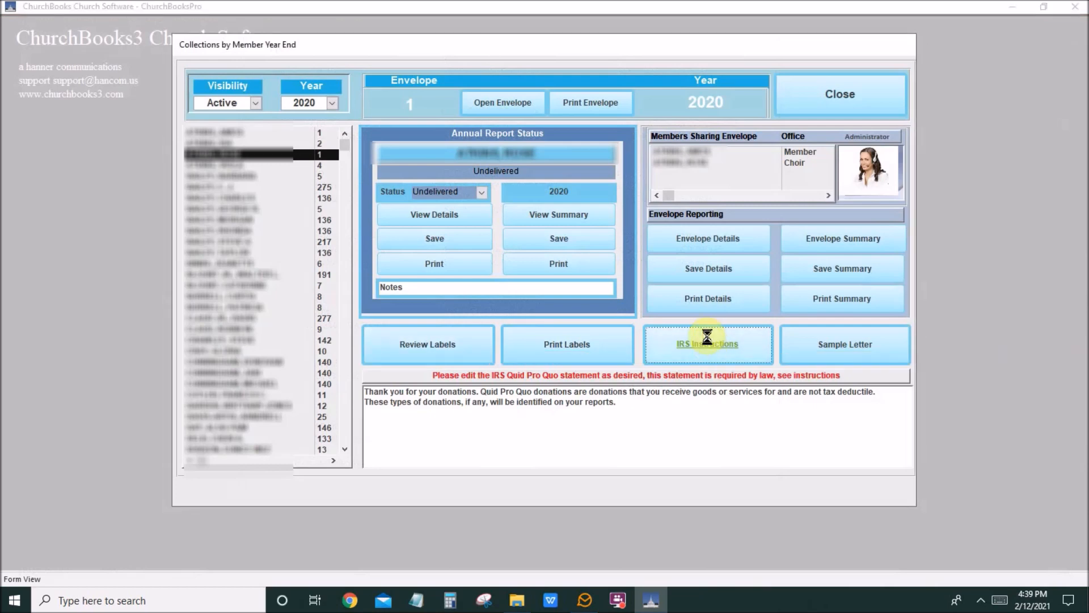
pyautogui.click(707, 344)
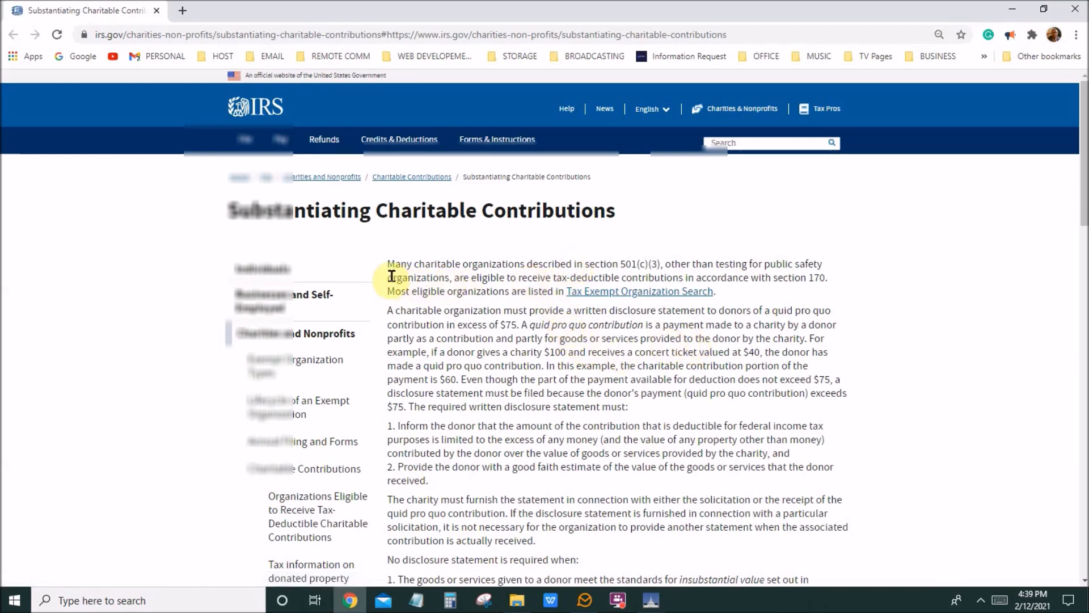
pyautogui.scroll(-3)
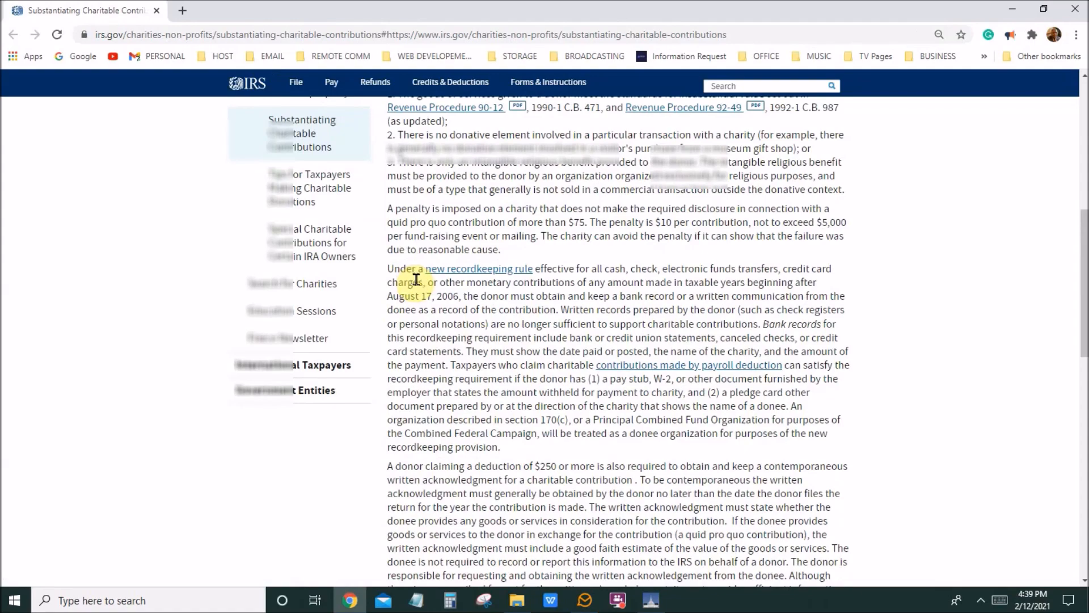
pyautogui.scroll(-3)
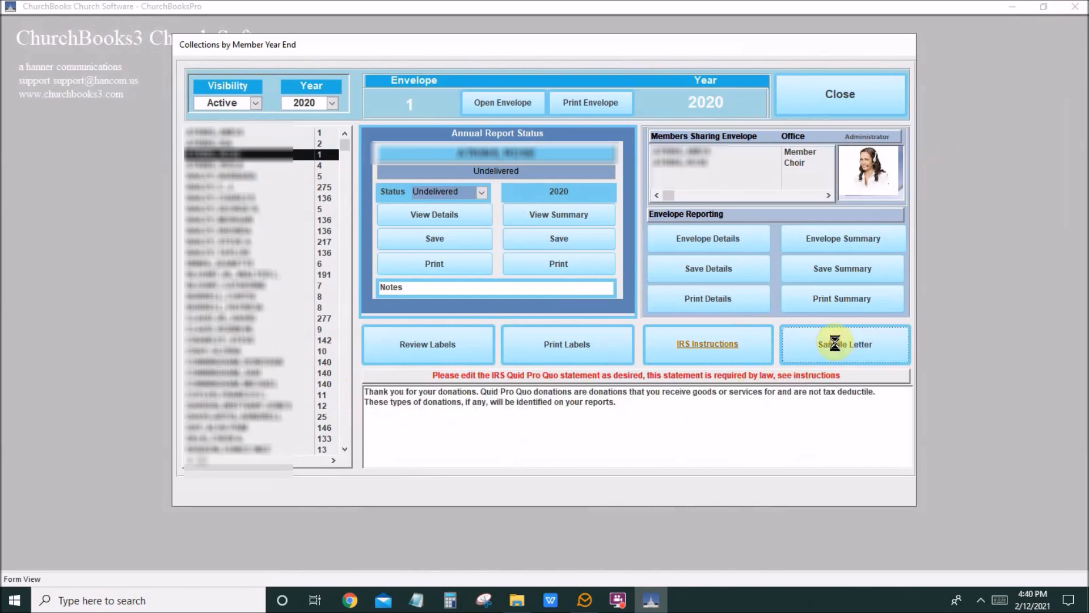
pyautogui.click(844, 344)
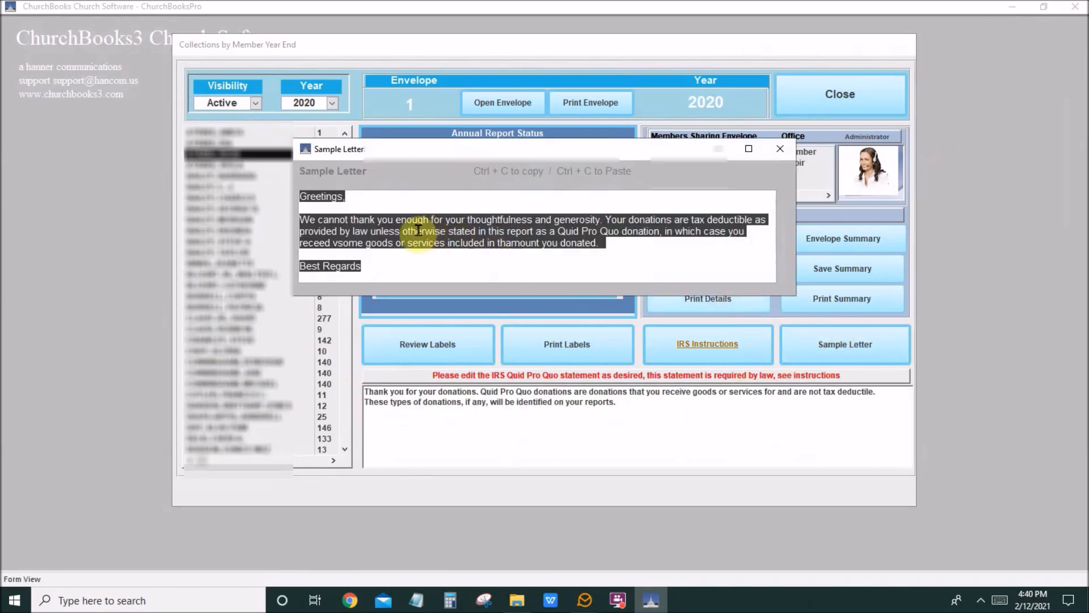
pyautogui.click(383, 266)
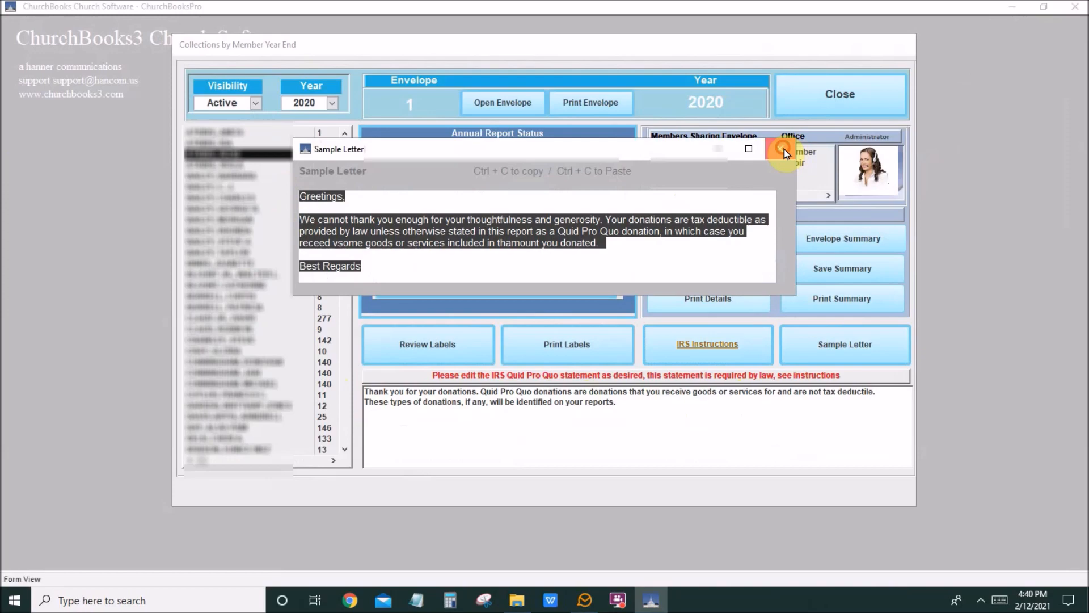
pyautogui.click(784, 152)
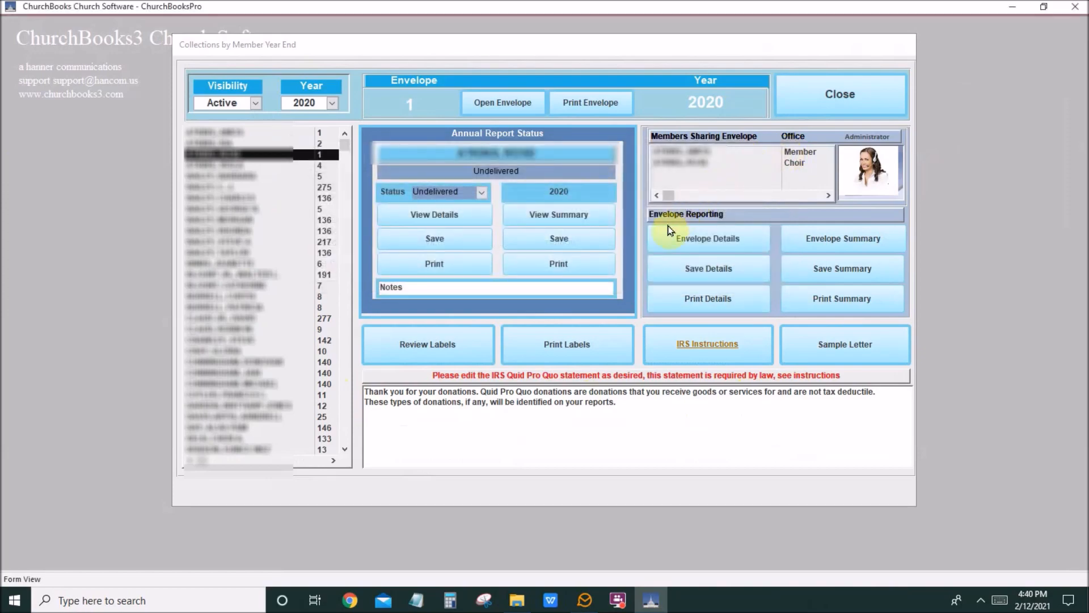
pyautogui.moveTo(653, 325)
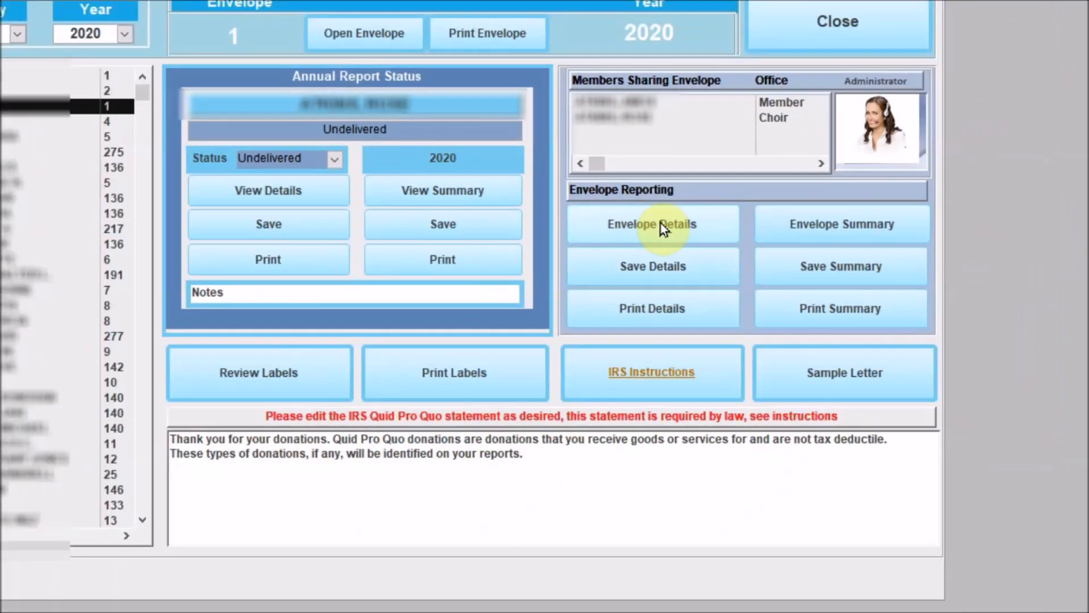
# View the all-envelope 2020 details report, page forward to page 25, then close it.
pyautogui.click(651, 224)
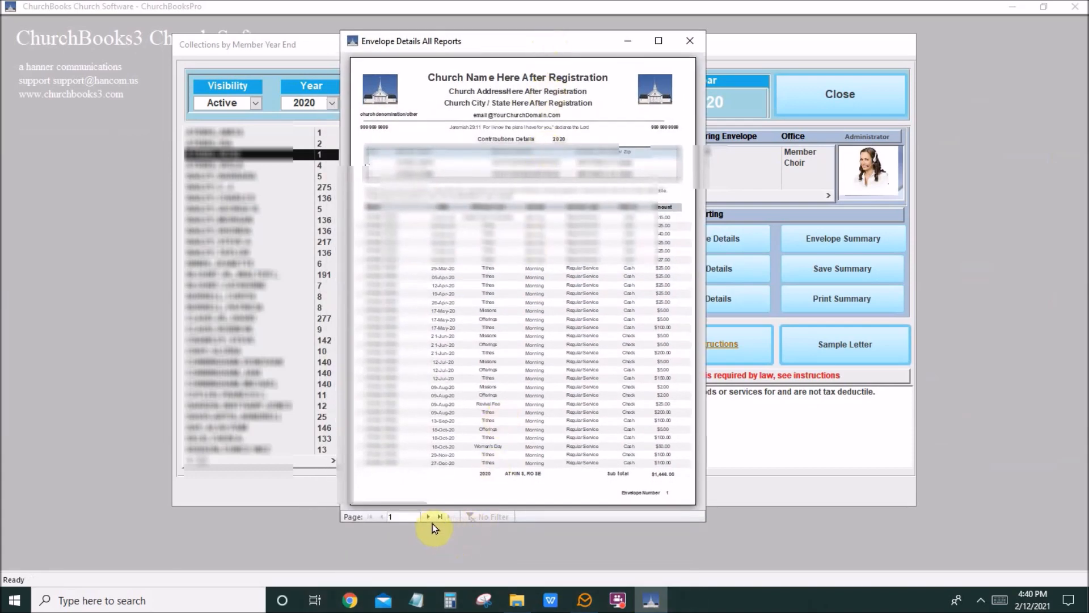
pyautogui.click(429, 516)
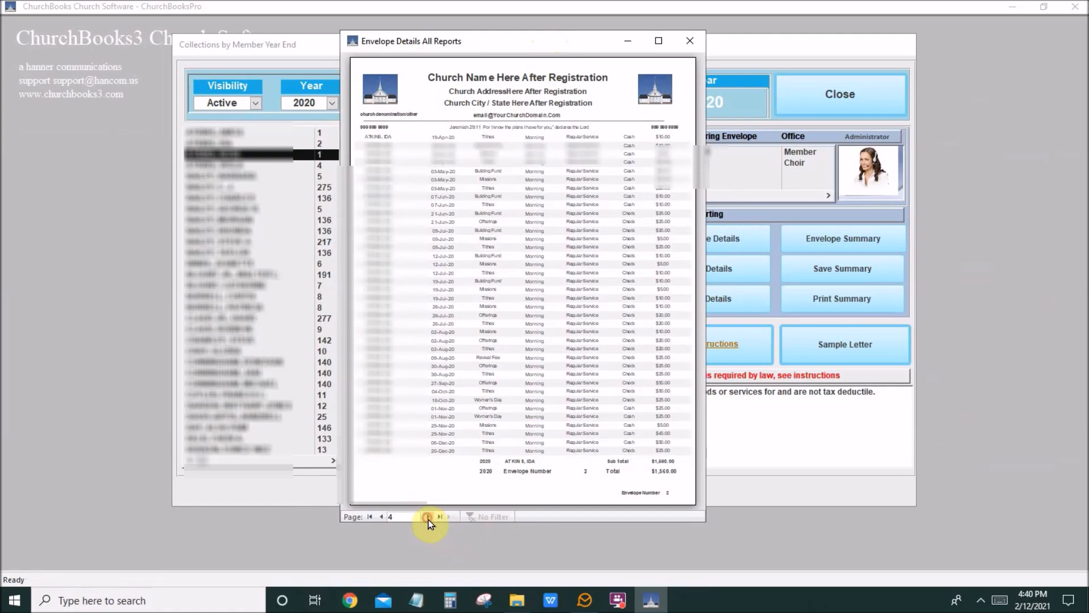
pyautogui.click(427, 516)
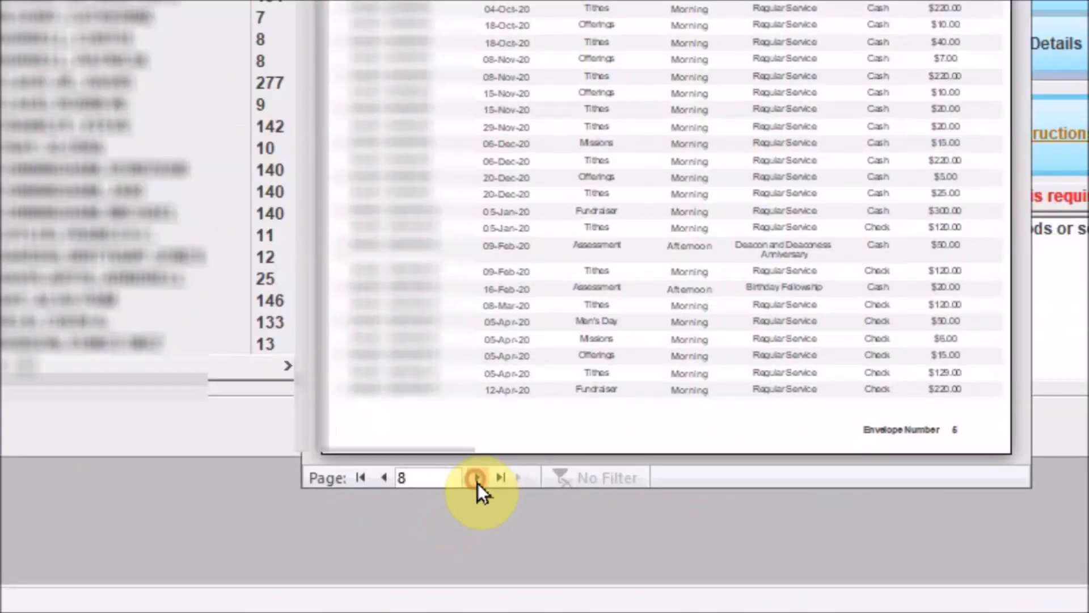
pyautogui.click(478, 478)
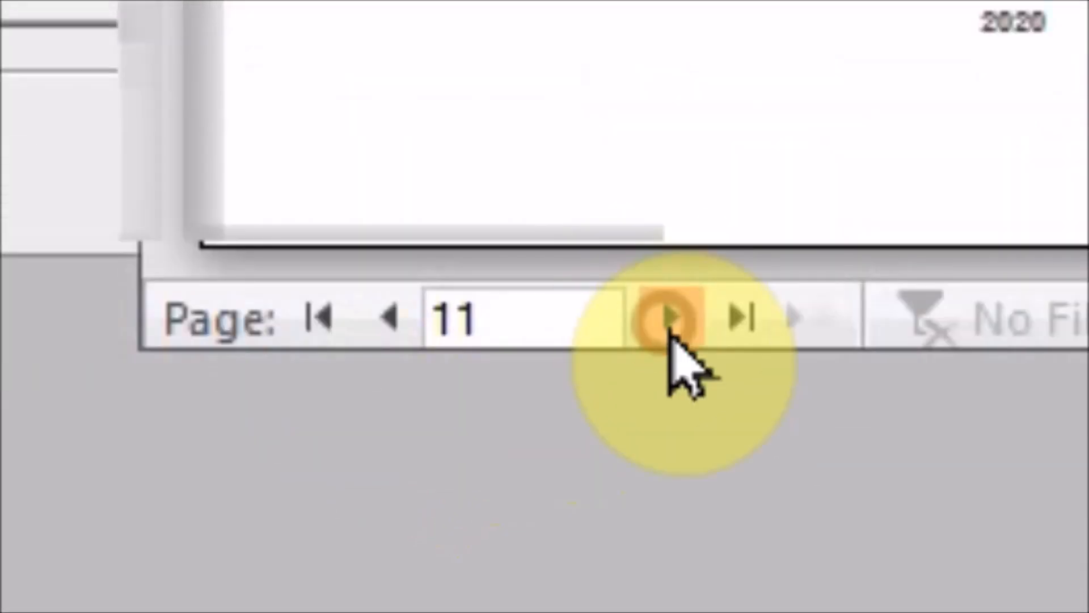
pyautogui.click(670, 317)
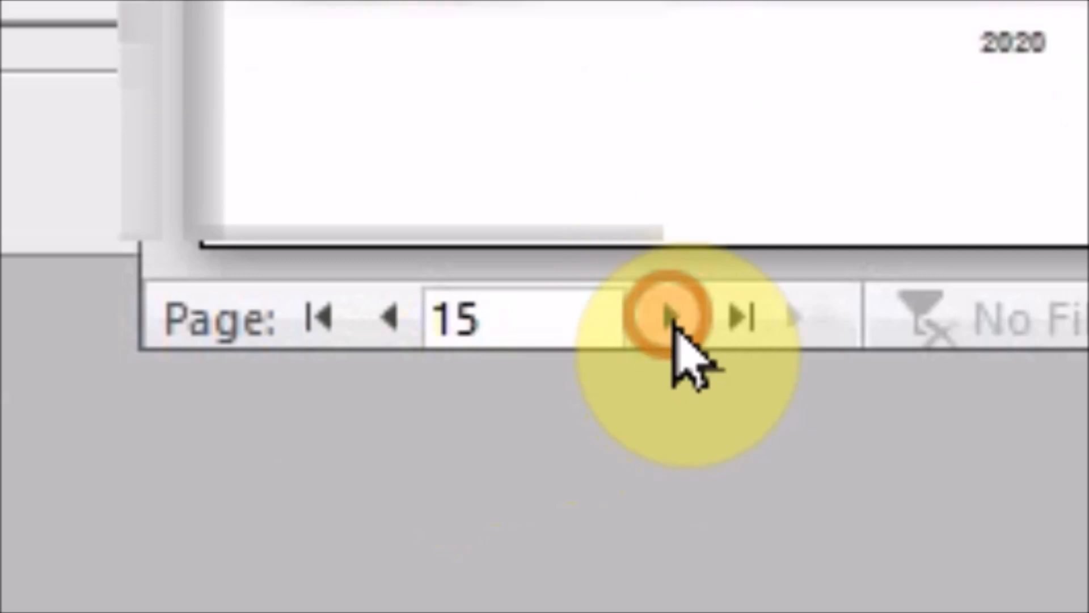
pyautogui.click(667, 316)
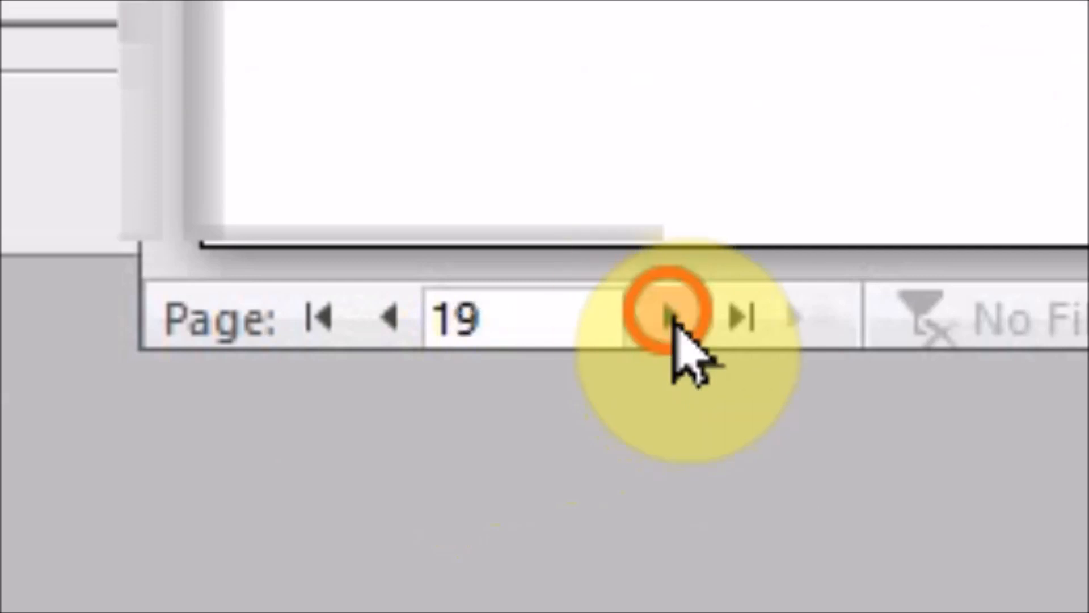
pyautogui.click(428, 516)
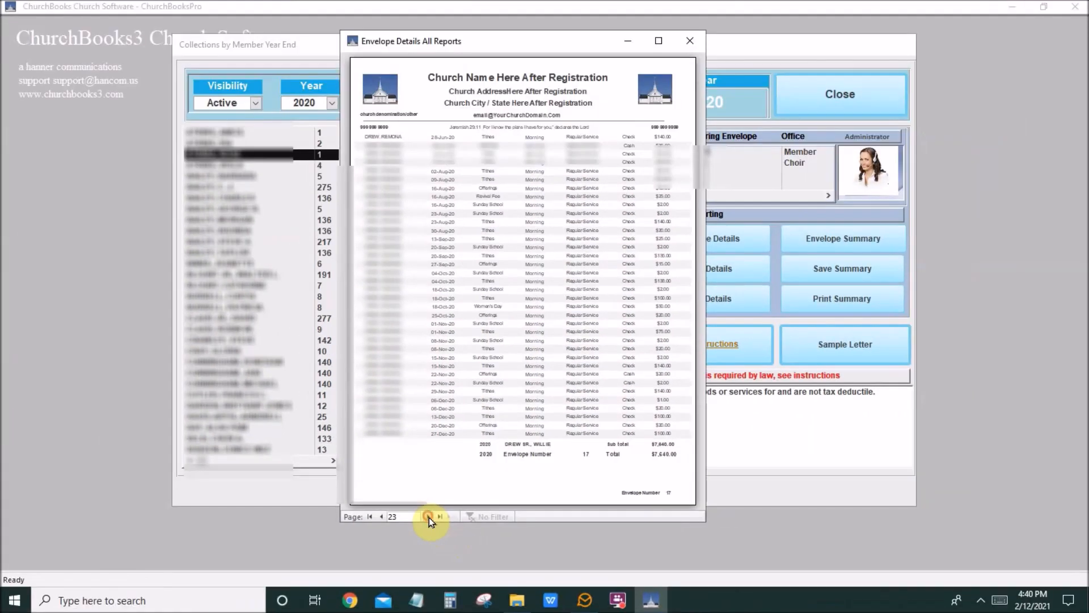
pyautogui.click(427, 516)
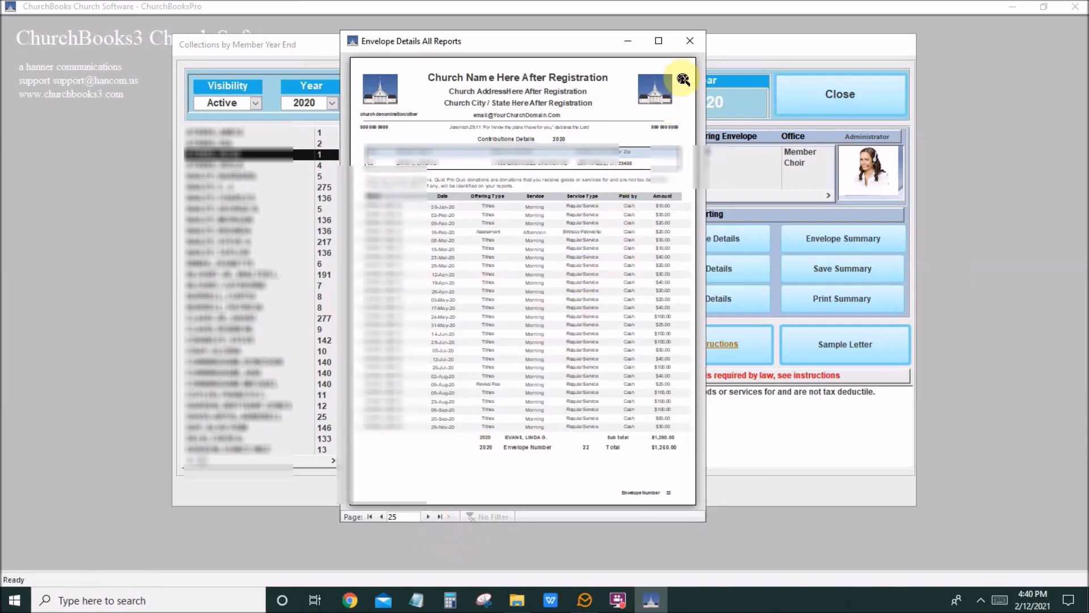
pyautogui.click(690, 41)
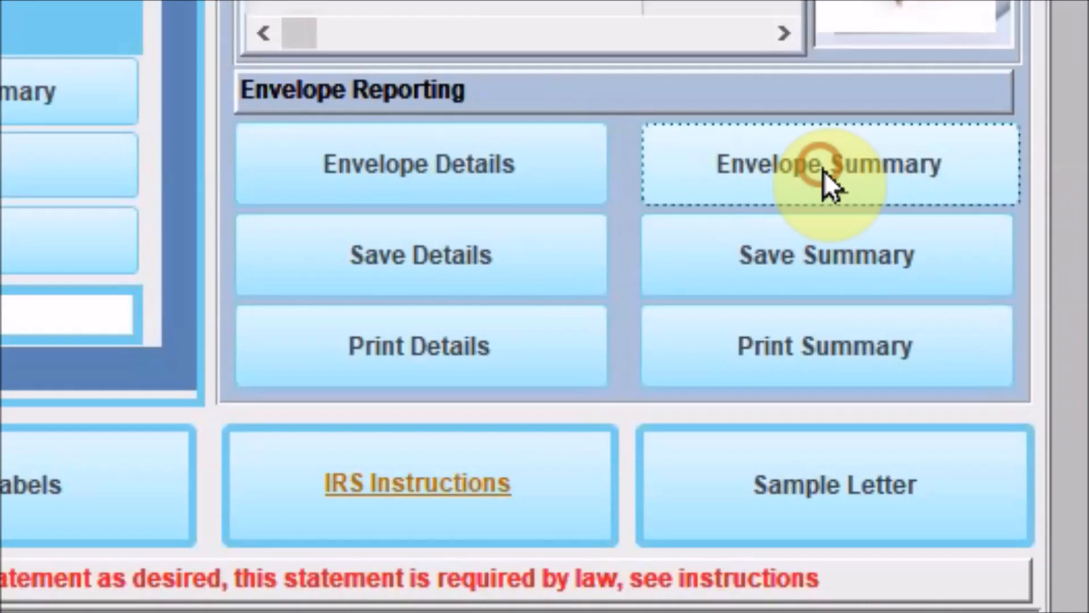
pyautogui.click(825, 163)
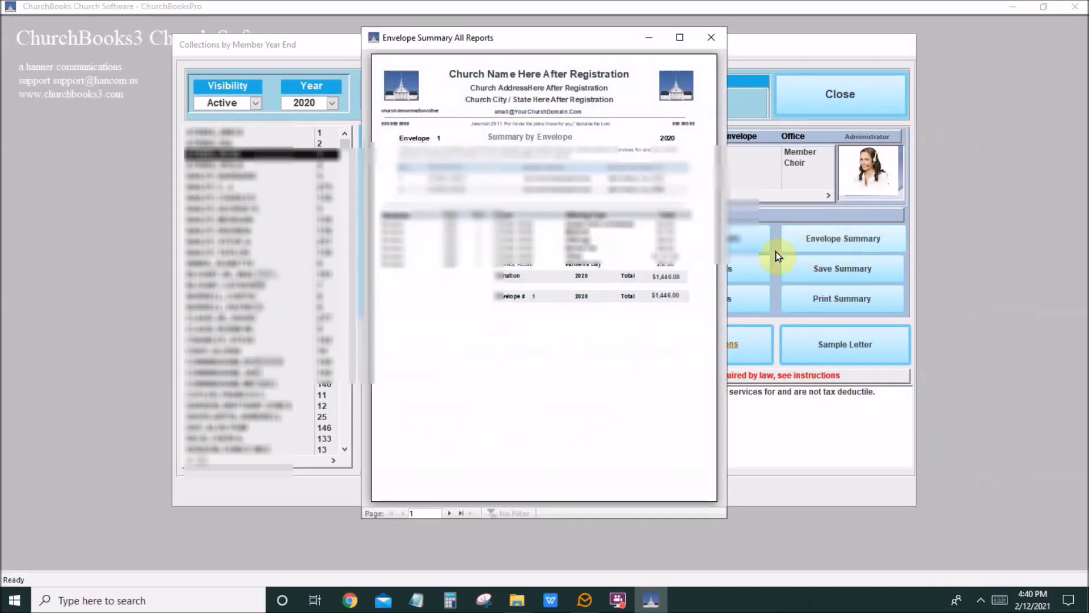
pyautogui.click(678, 36)
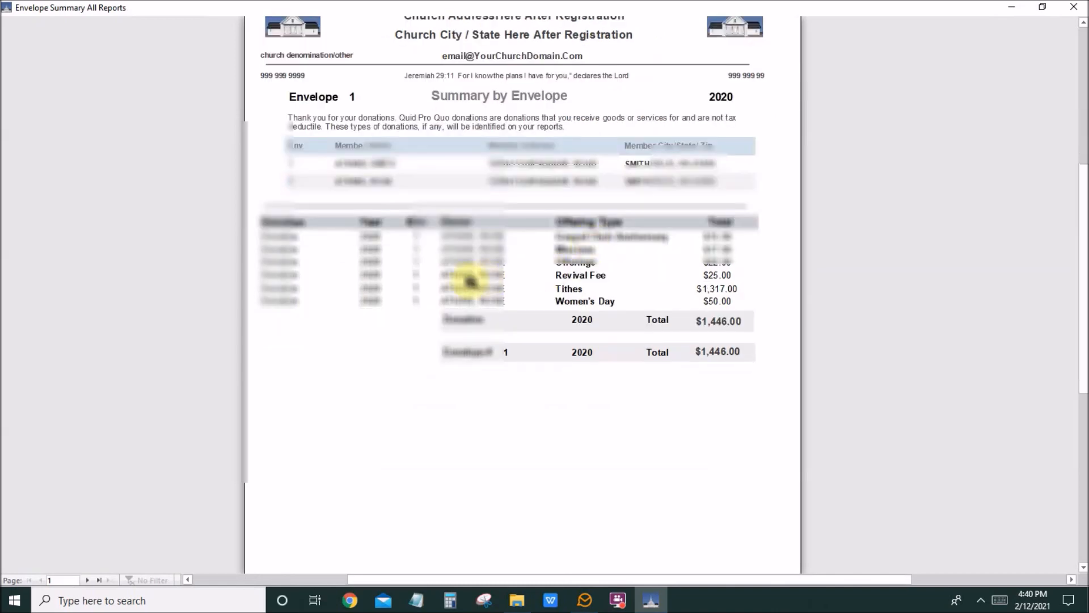
pyautogui.moveTo(542, 270)
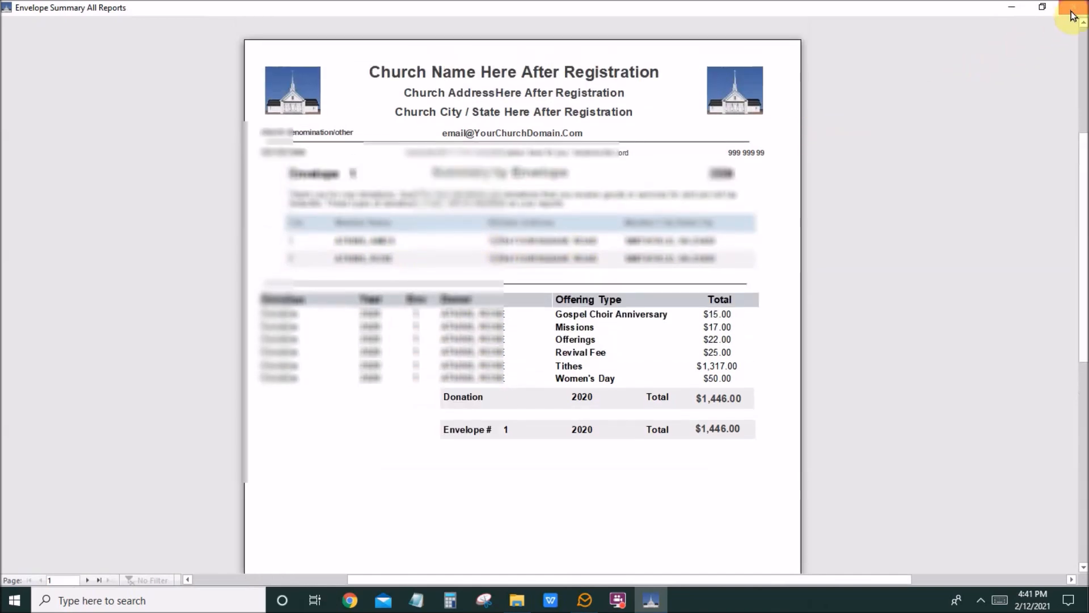
pyautogui.click(1073, 7)
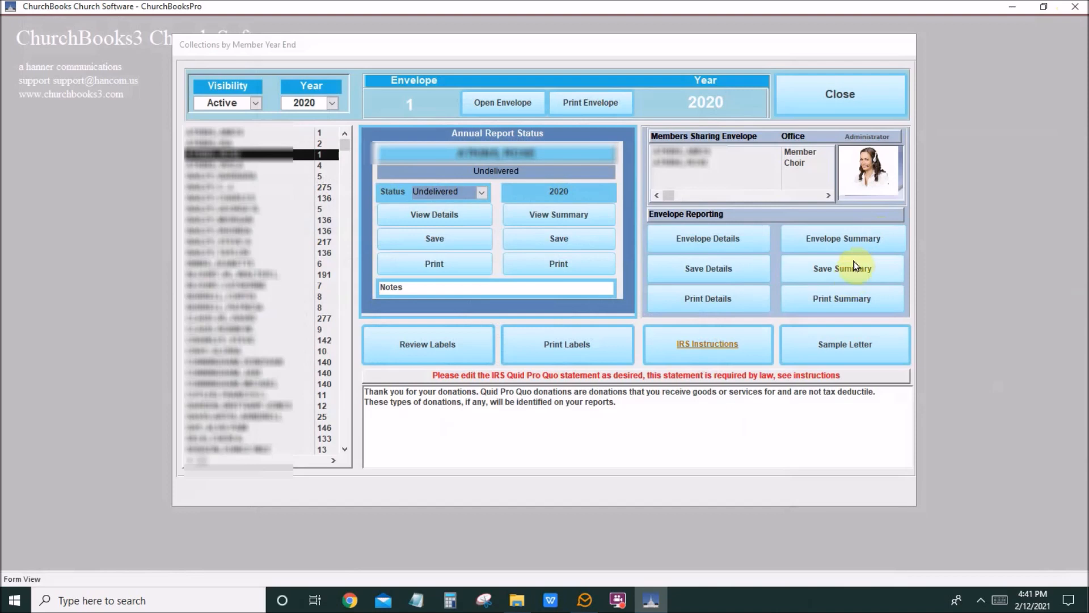
pyautogui.moveTo(825, 315)
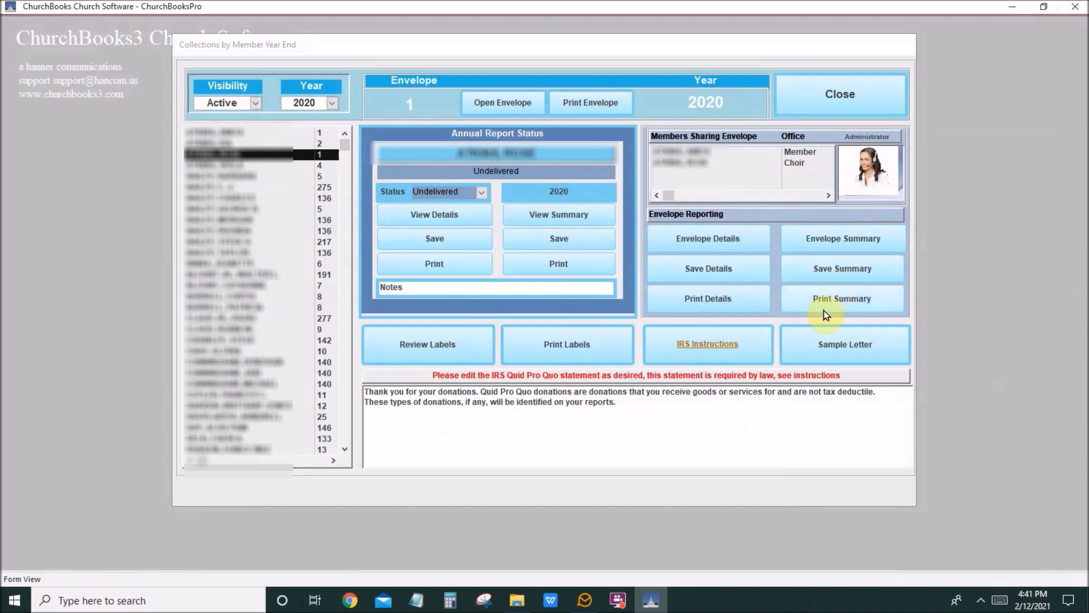
pyautogui.moveTo(370, 283)
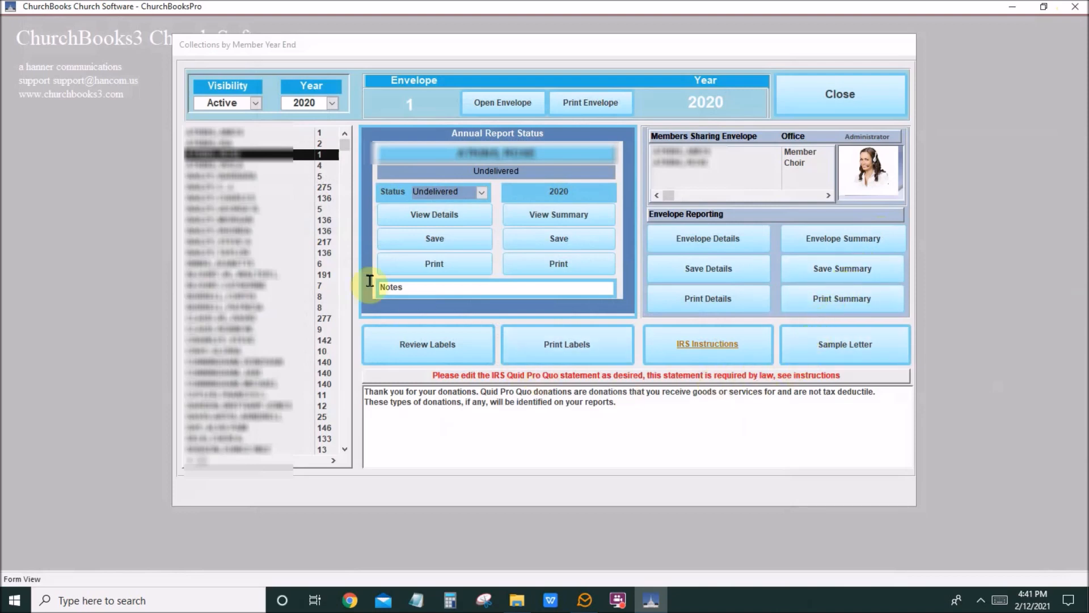
# Load the annual report status for envelopes 275, 5, 191 and finally 8.
pyautogui.click(236, 187)
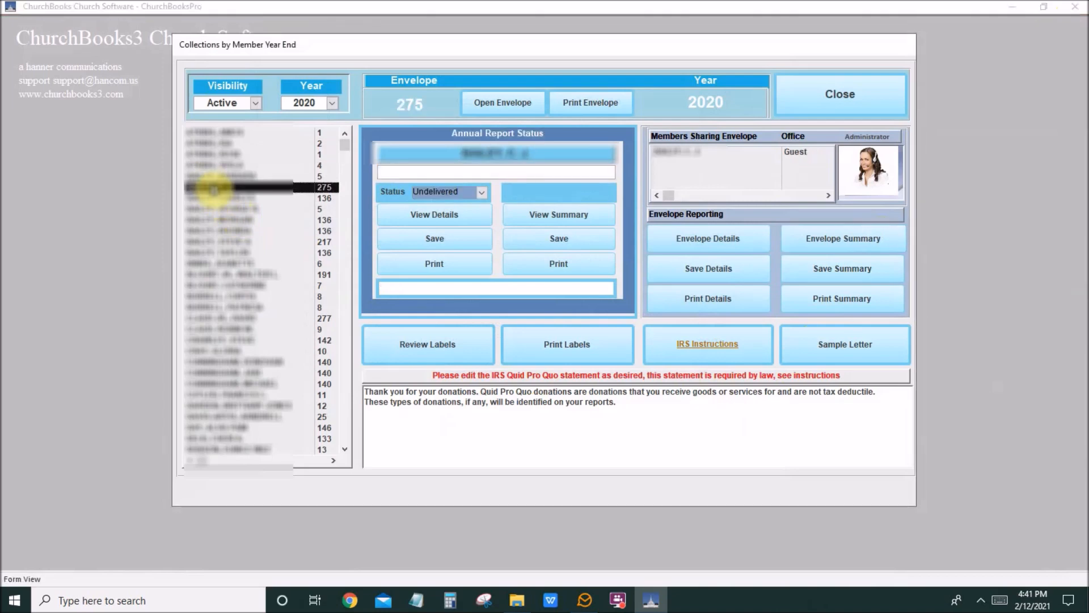
pyautogui.click(258, 197)
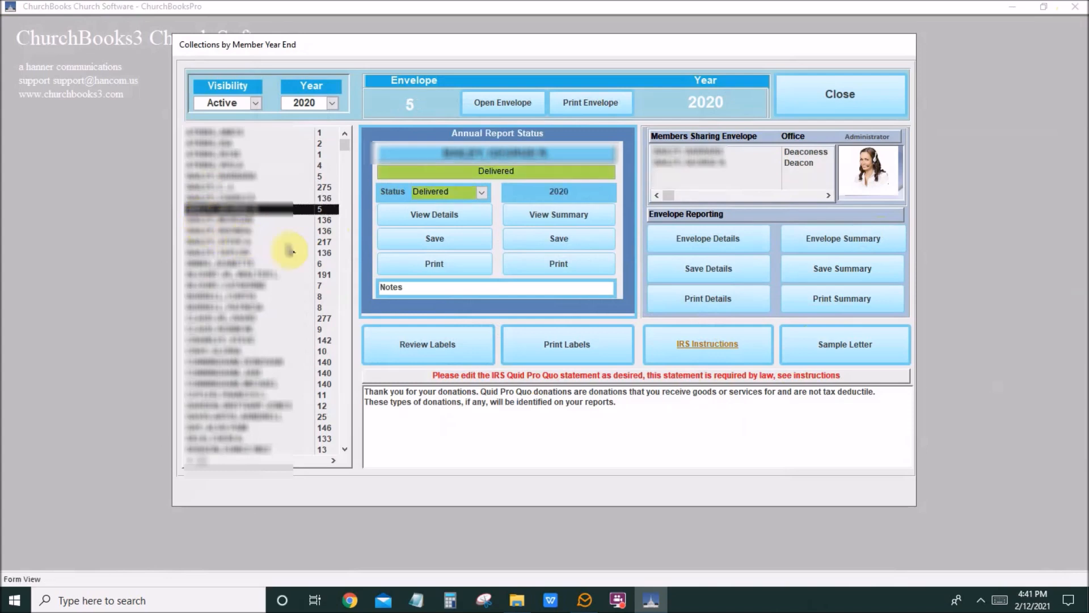
pyautogui.moveTo(747, 166)
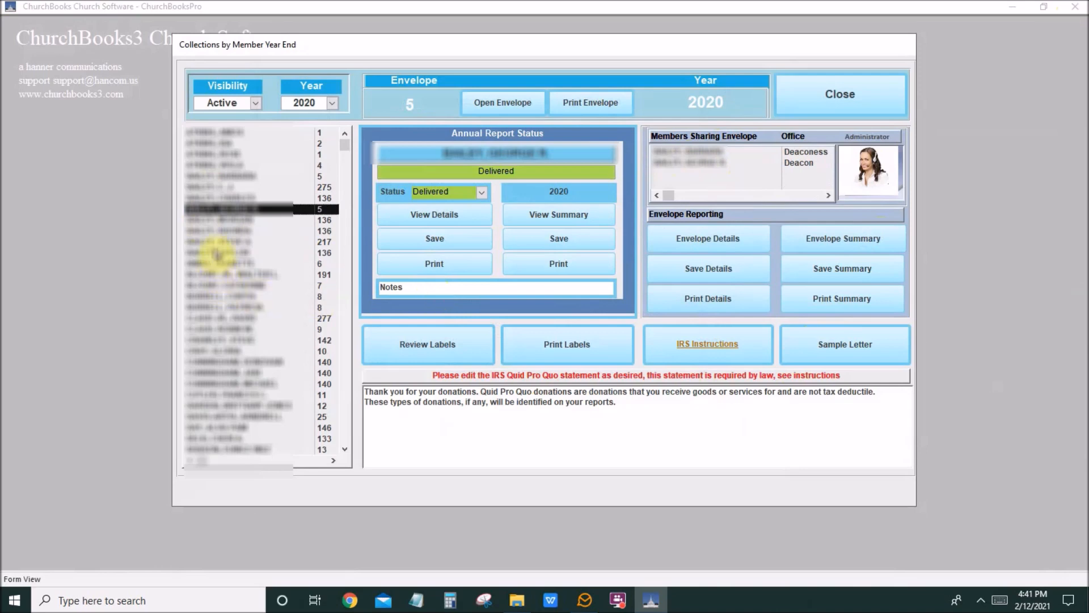
pyautogui.click(229, 275)
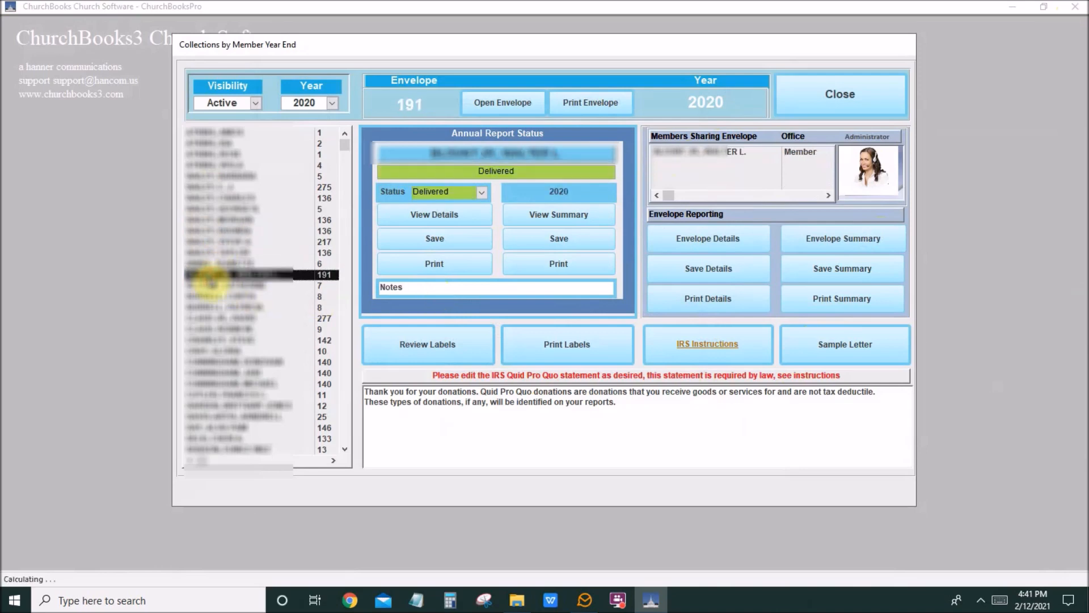
pyautogui.click(236, 307)
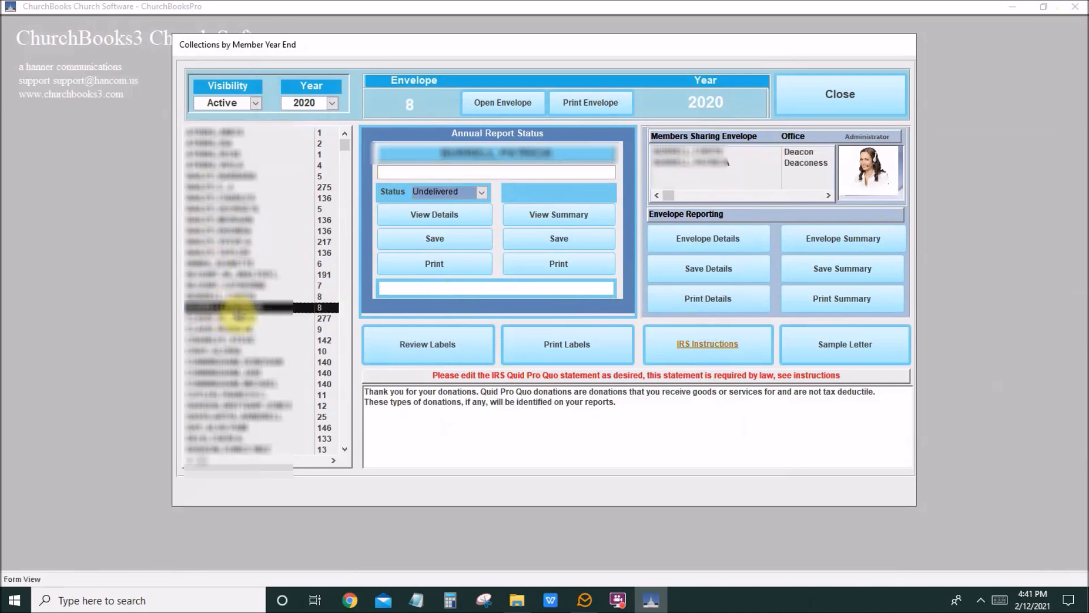
pyautogui.moveTo(784, 250)
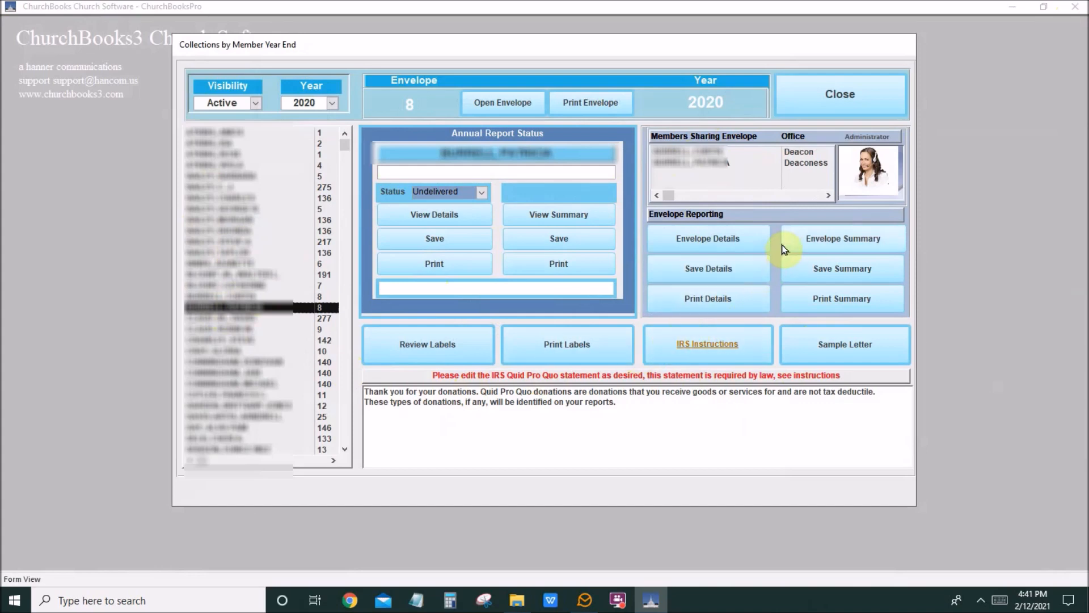
pyautogui.moveTo(814, 205)
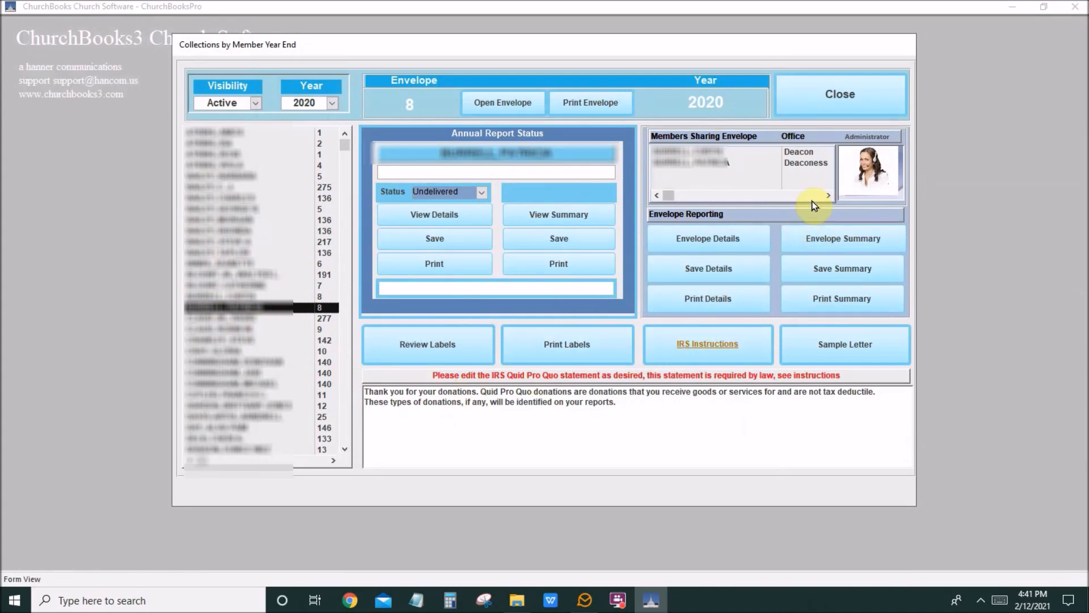
pyautogui.moveTo(852, 125)
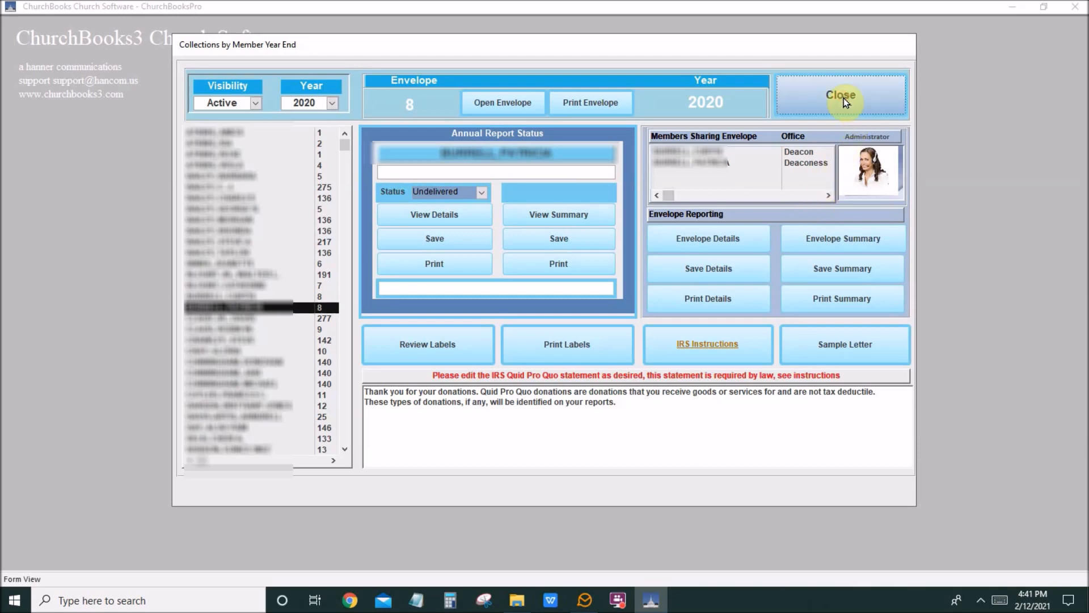
# Close the Collections by Member Year End form to return to the main menu.
pyautogui.click(841, 102)
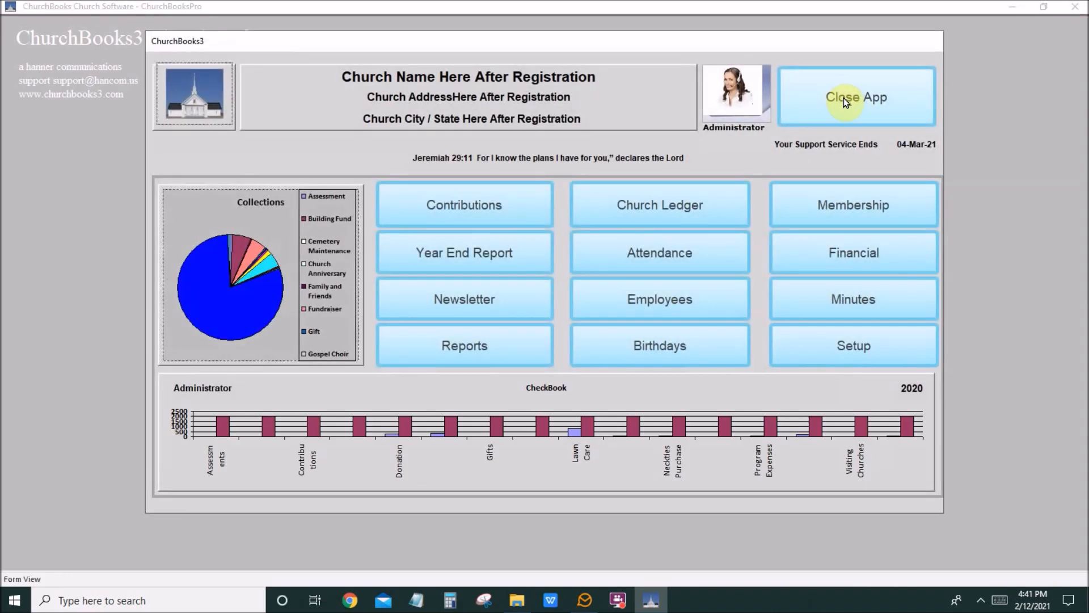